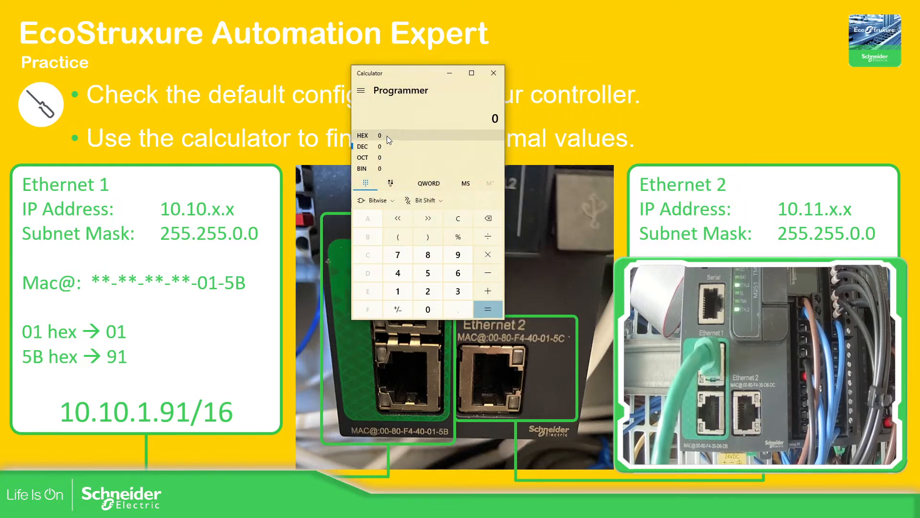
pyautogui.moveTo(397, 138)
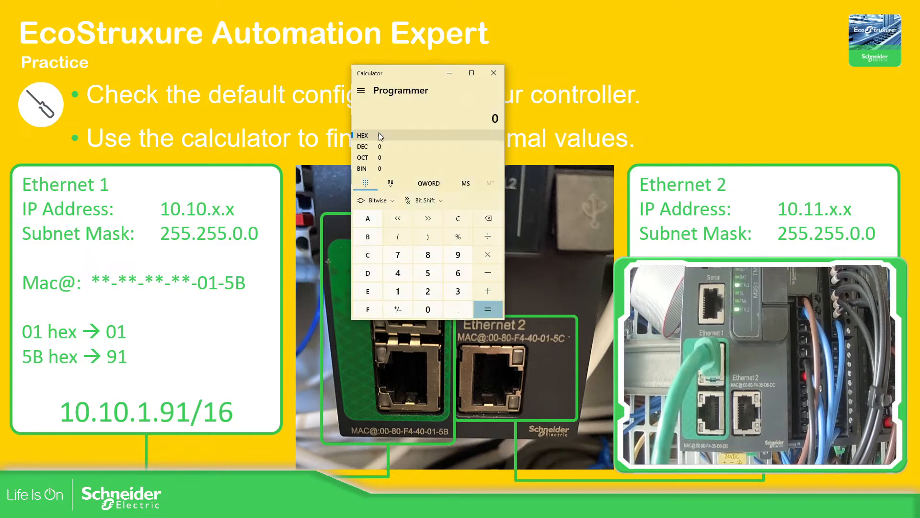
# Enter hexadecimal 5B in Programmer mode and read the decimal value 91.
pyautogui.click(397, 292)
pyautogui.write('5B')
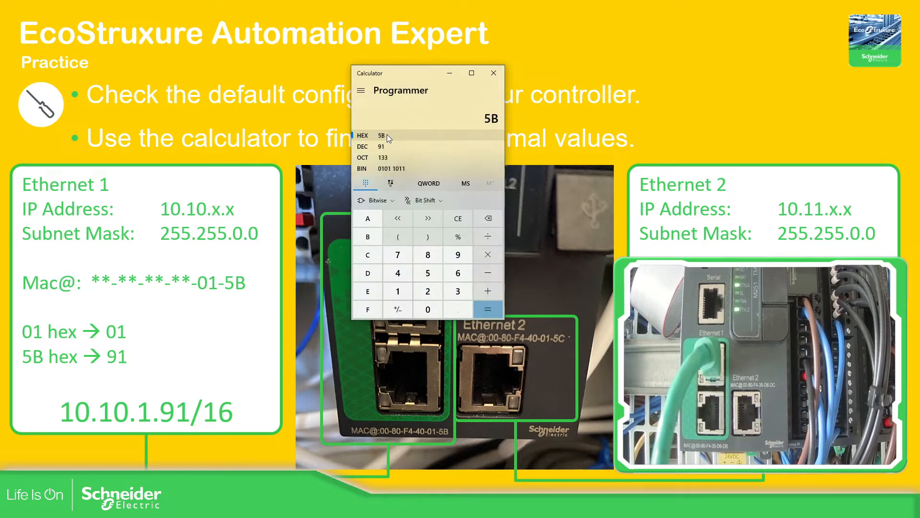
pyautogui.moveTo(381, 149)
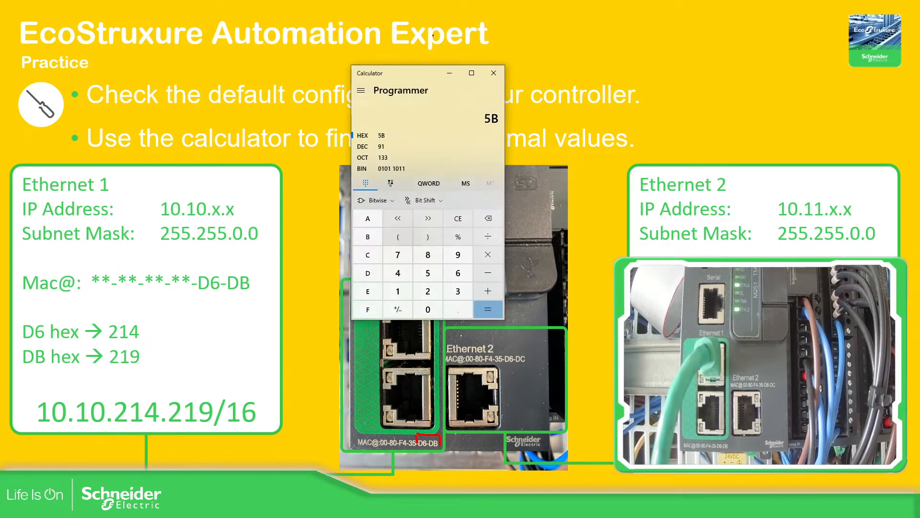
pyautogui.click(459, 218)
pyautogui.write('ping 10.10.')
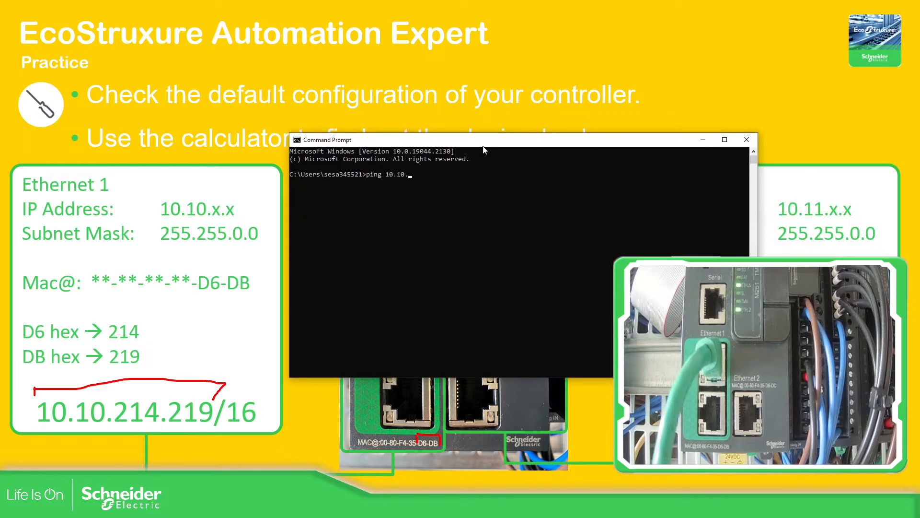
# Ping 10.10.214.219 continuously with -t, confirm replies, then close Command Prompt.
pyautogui.write('214.219')
pyautogui.press('Enter')
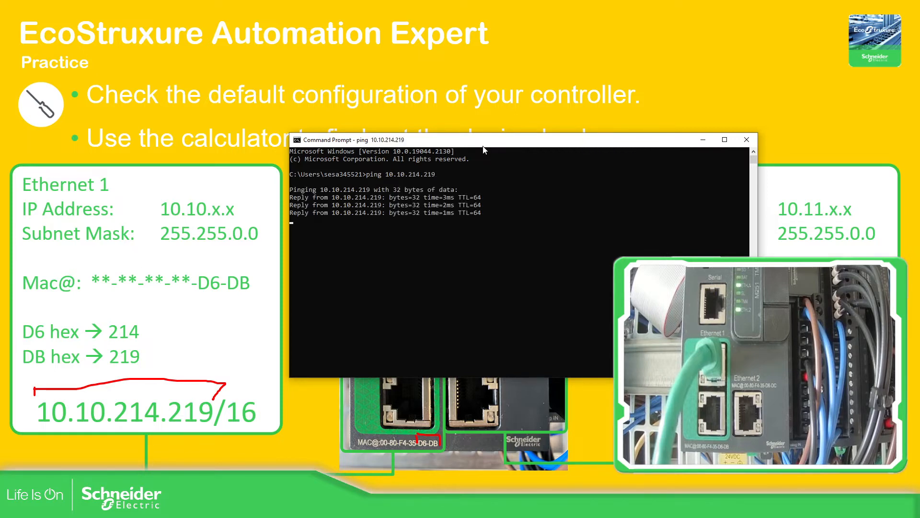
pyautogui.write('ping 10.10.214.219 -t')
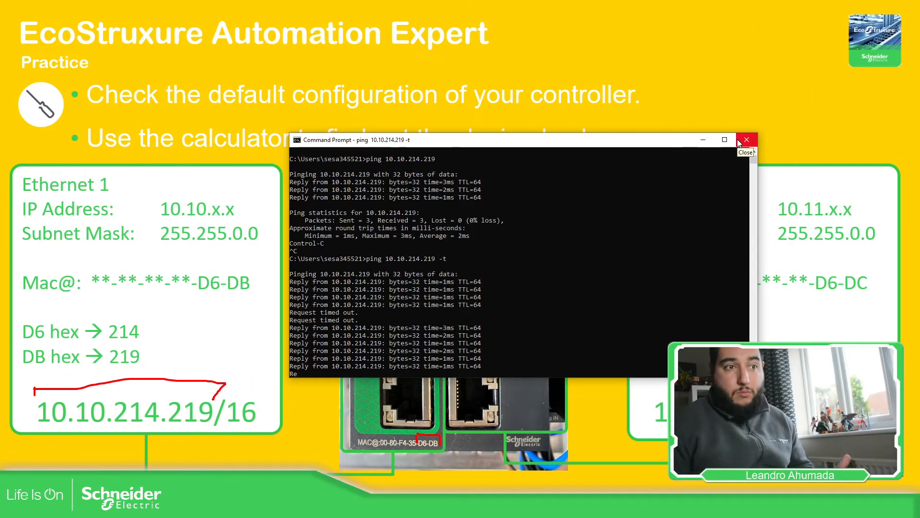
pyautogui.click(746, 140)
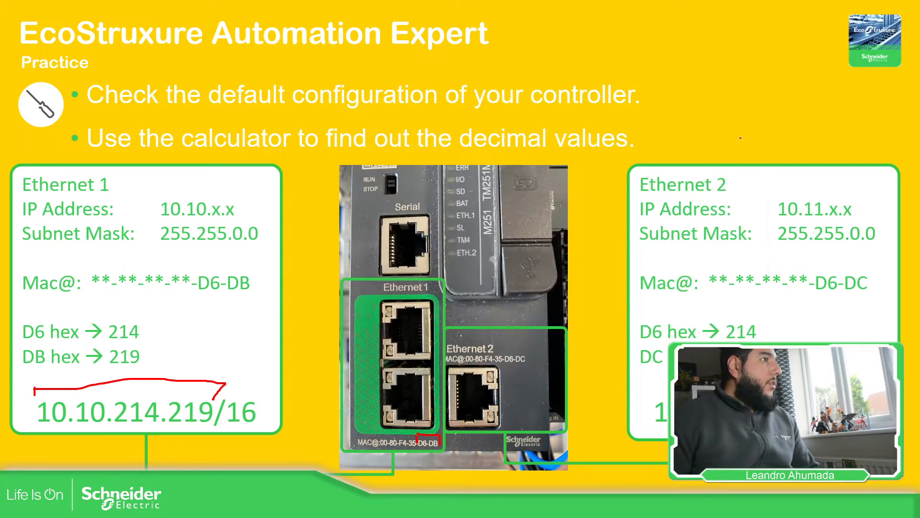
pyautogui.press('Right')
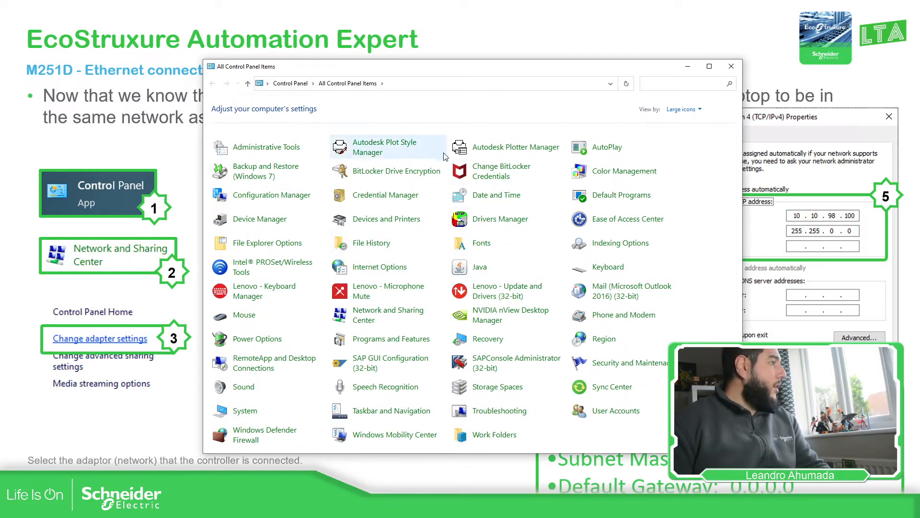
pyautogui.moveTo(393, 320)
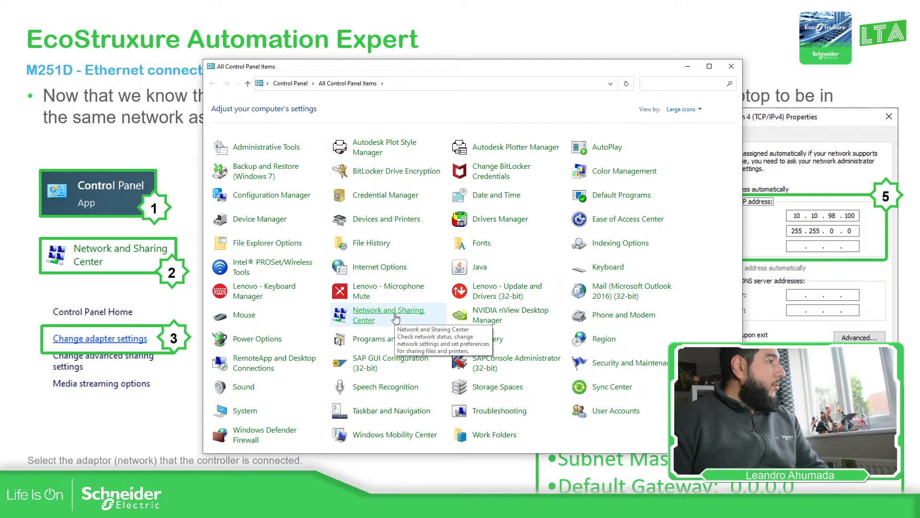
# Reach the Ethernet adapter's Properties dialog via Network and Sharing Center's adapter settings.
pyautogui.click(388, 314)
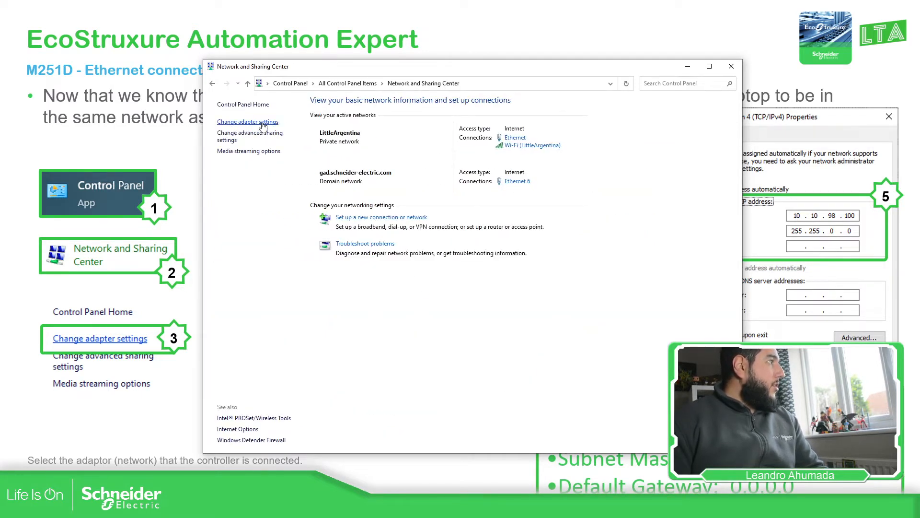
pyautogui.click(247, 122)
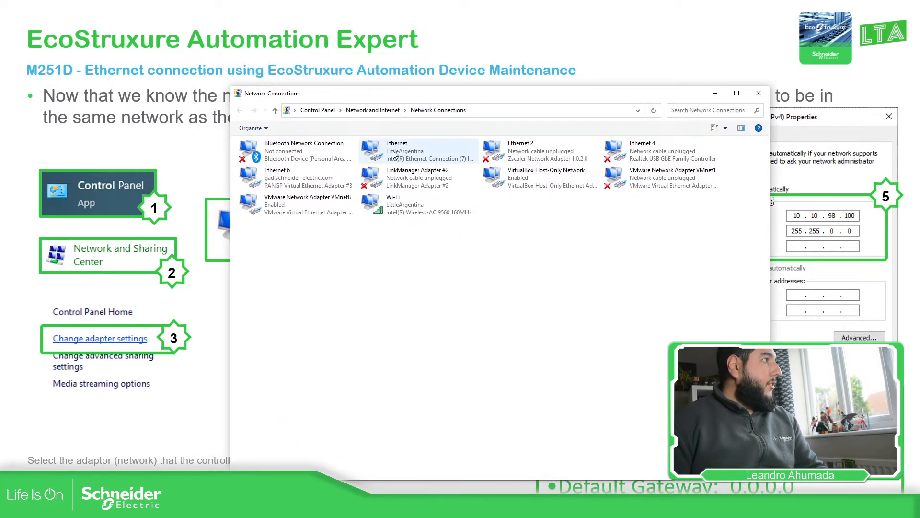
pyautogui.click(413, 150)
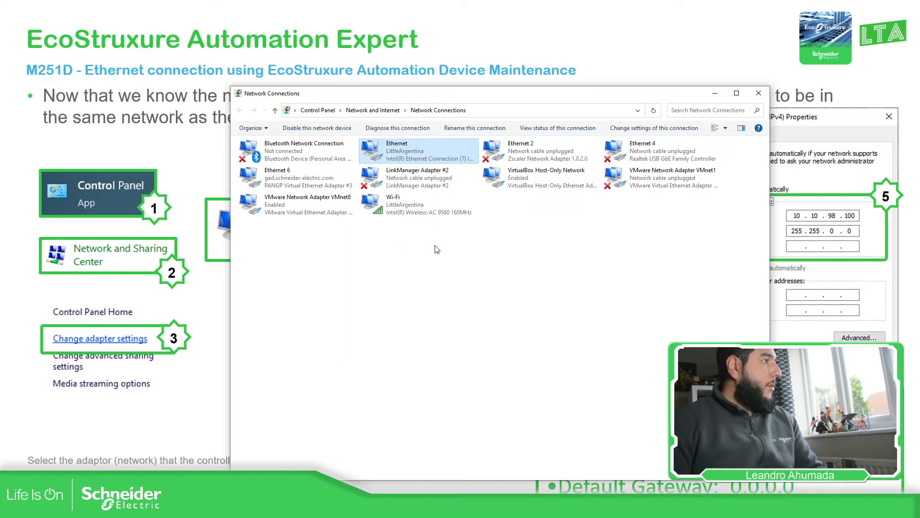
pyautogui.doubleClick(418, 151)
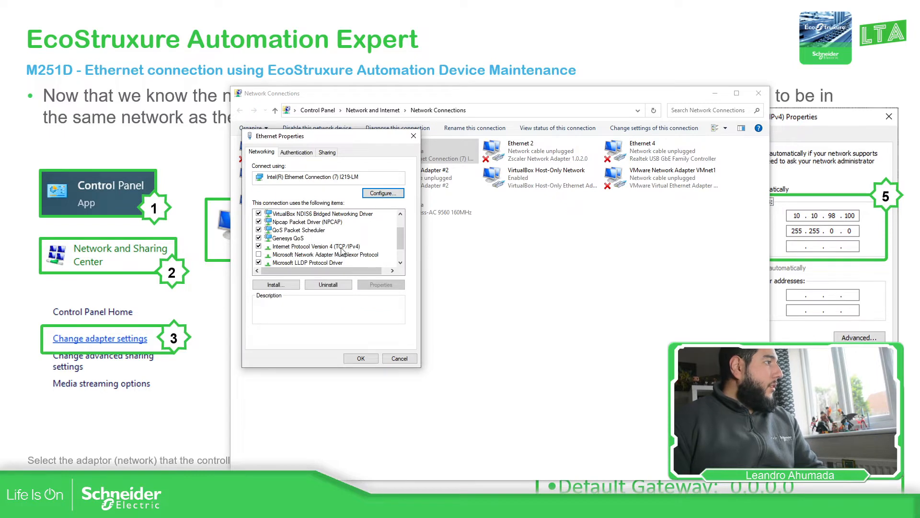
# Review the IPv4 advanced settings showing 192.168.1.200 and 10.10.1.200, cancelling the Add dialog.
pyautogui.click(315, 246)
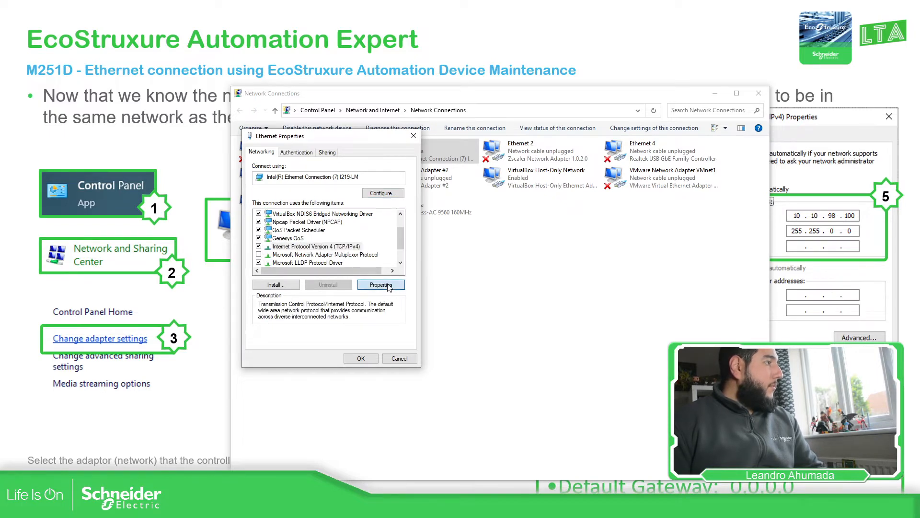
pyautogui.click(381, 284)
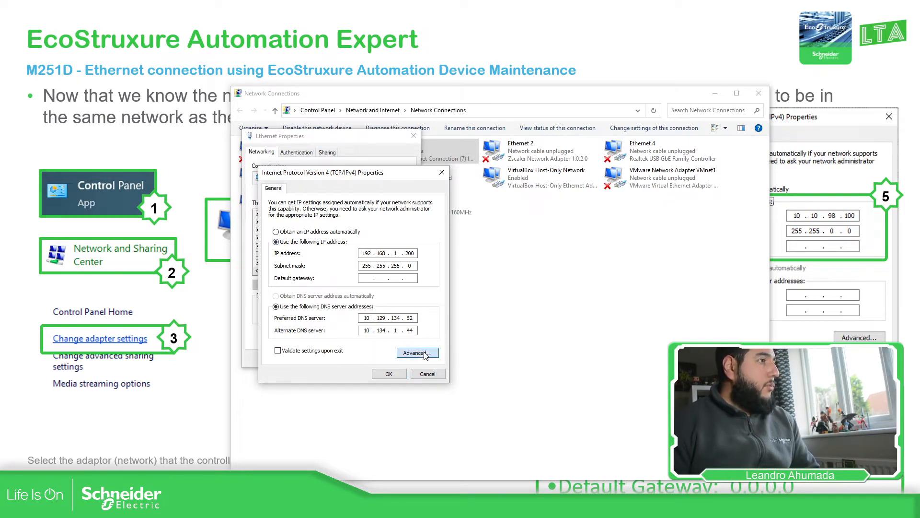
pyautogui.click(418, 352)
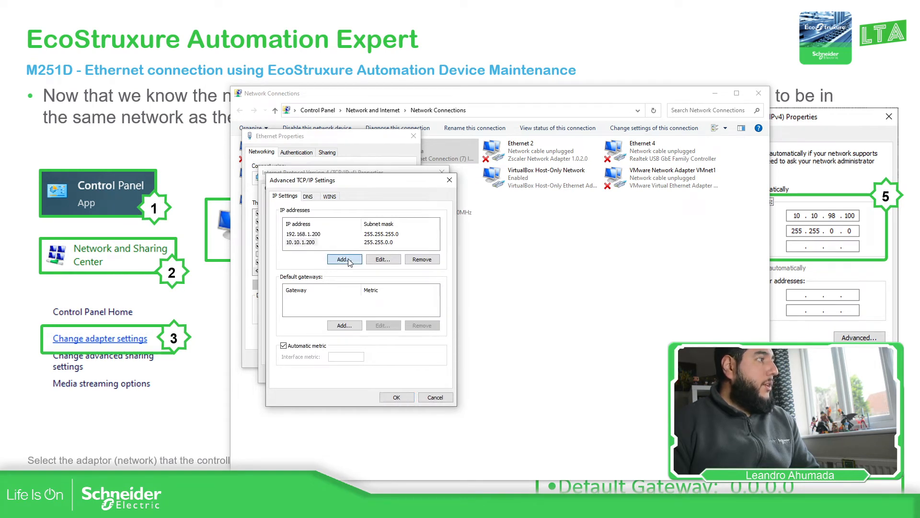
pyautogui.click(344, 259)
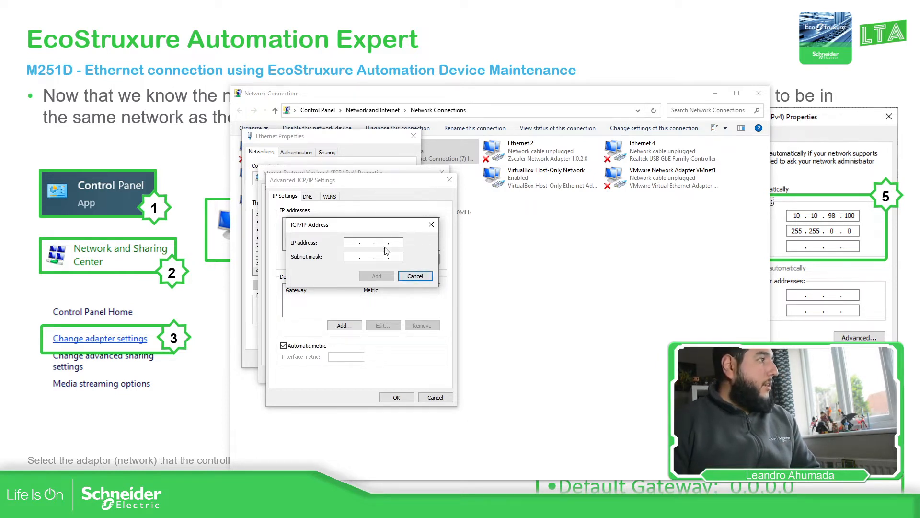
pyautogui.click(415, 276)
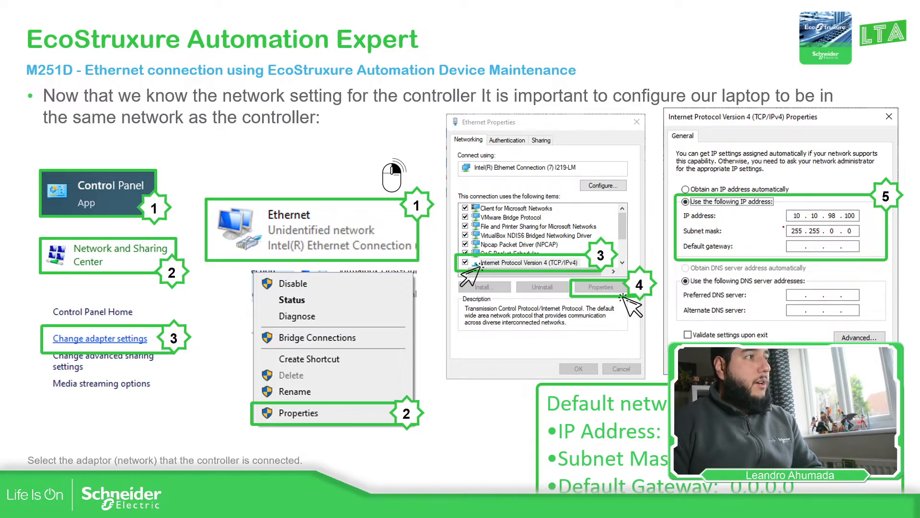
pyautogui.click(858, 337)
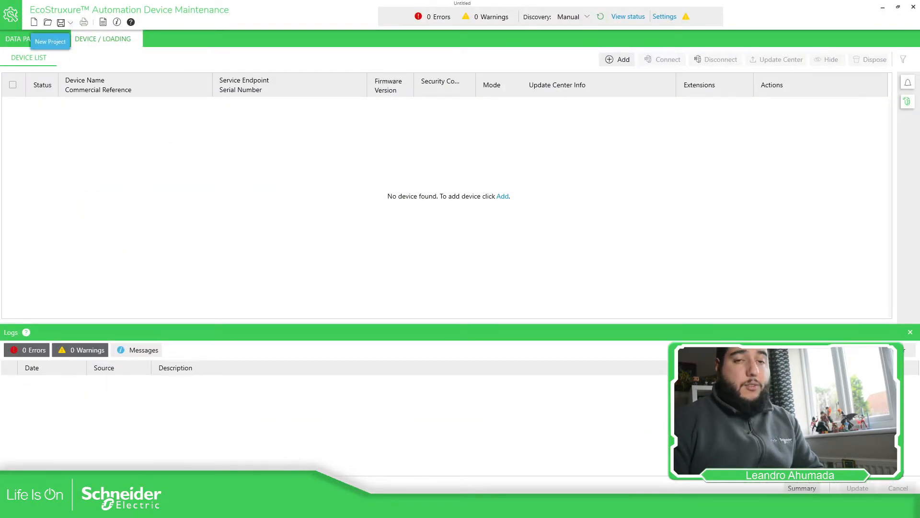
pyautogui.moveTo(615, 257)
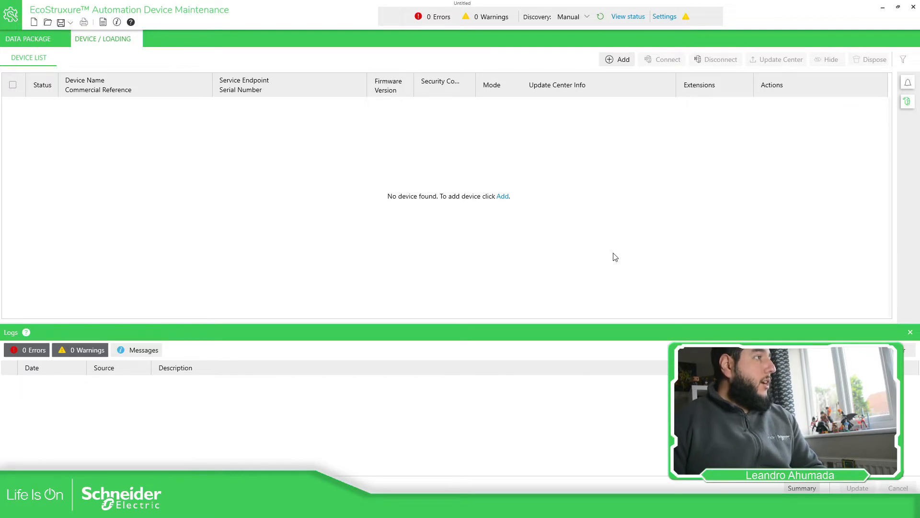
pyautogui.moveTo(621, 171)
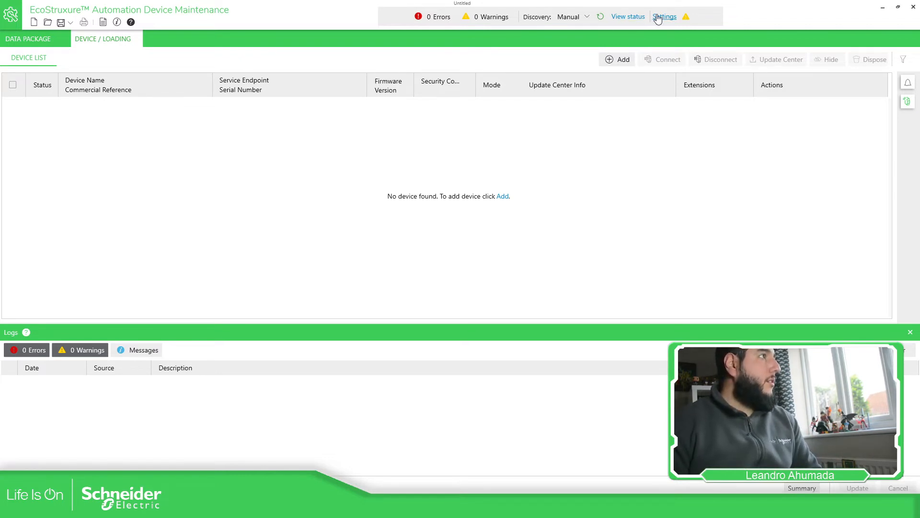
# Check the Global > Discovery > DPWS adapter is Ethernet and cancel without changes.
pyautogui.click(665, 16)
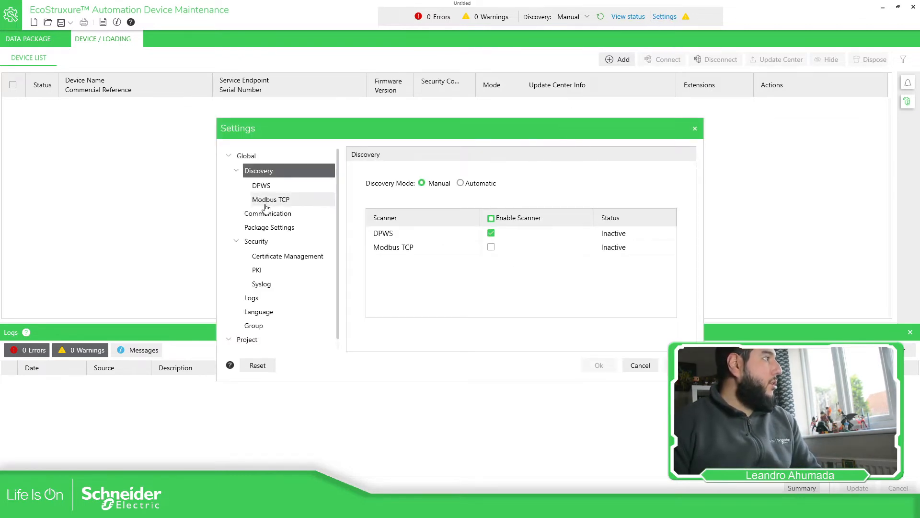
pyautogui.click(261, 186)
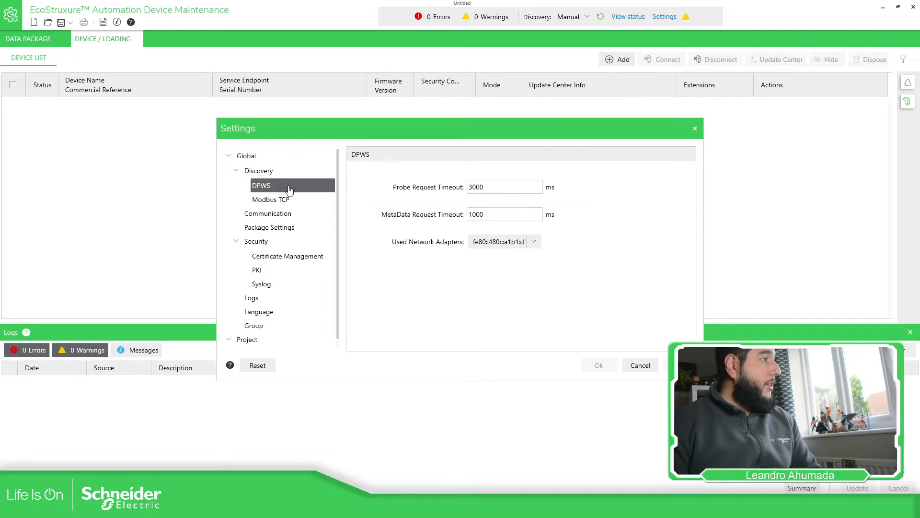
pyautogui.click(534, 241)
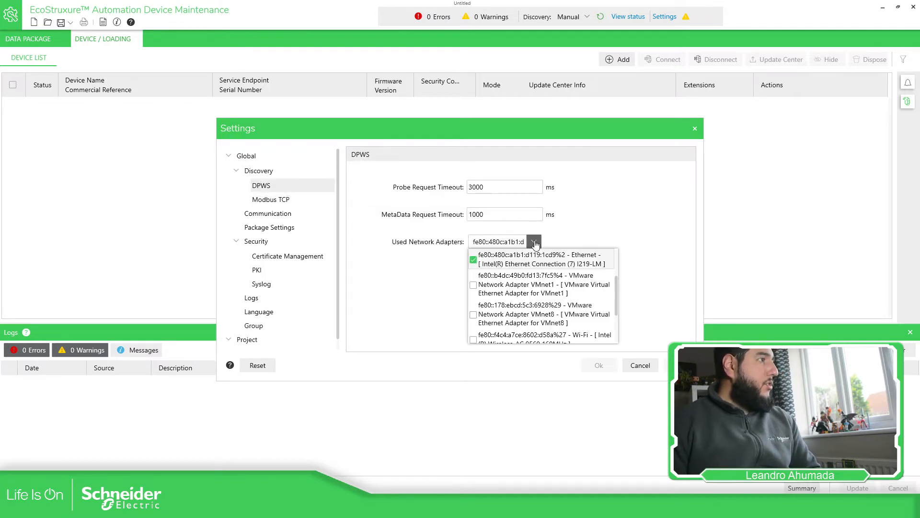
pyautogui.moveTo(656, 245)
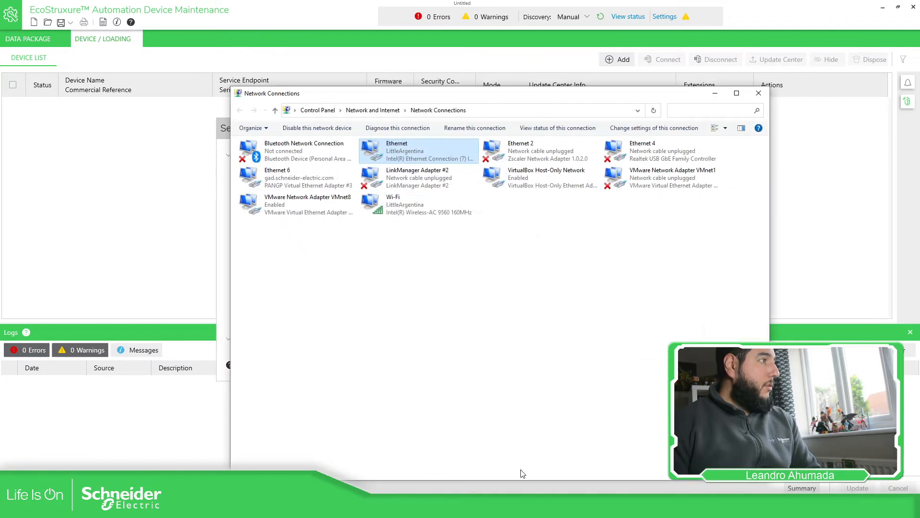
pyautogui.moveTo(468, 162)
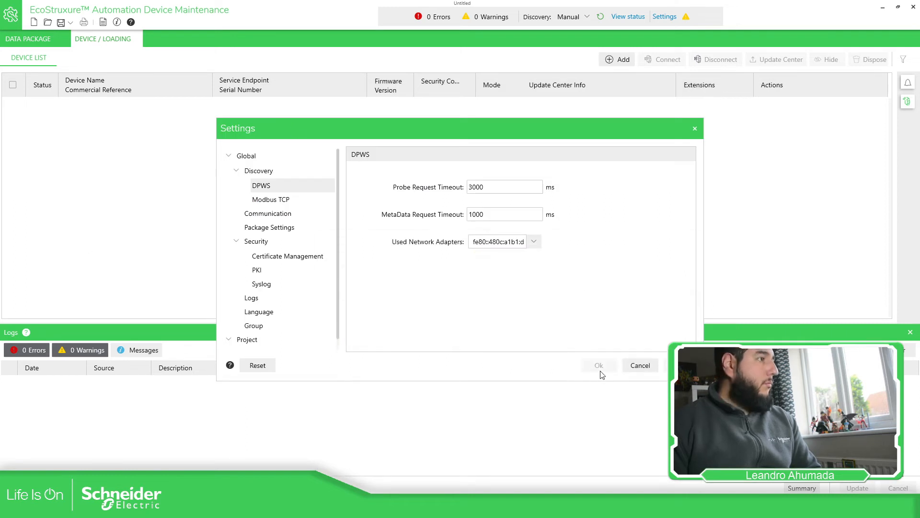
pyautogui.click(640, 364)
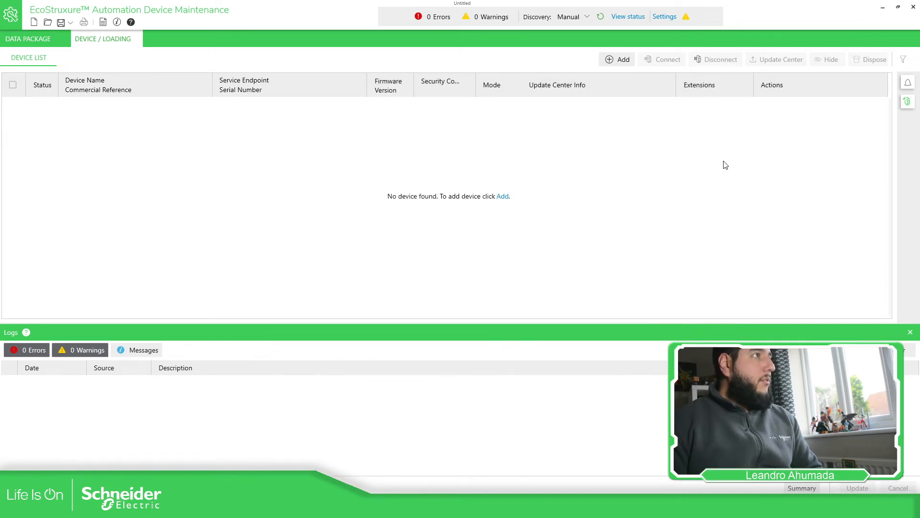
pyautogui.moveTo(729, 234)
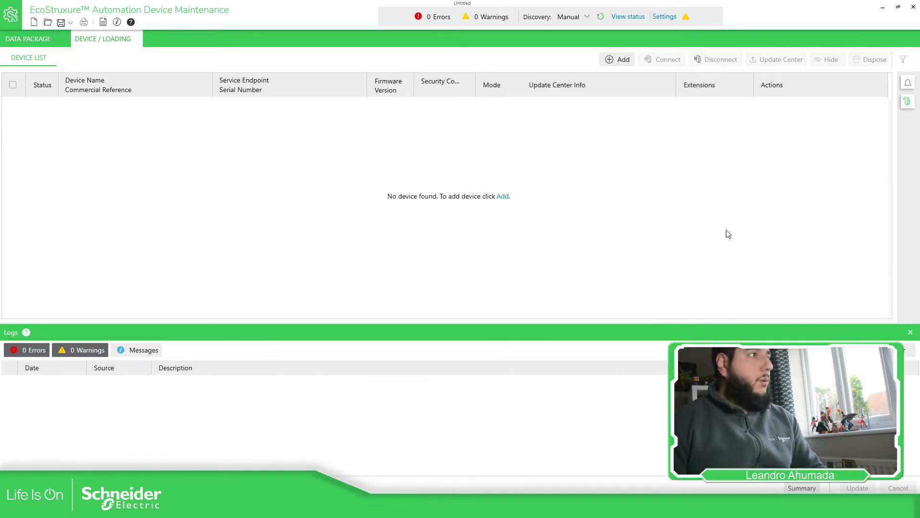
pyautogui.moveTo(623, 33)
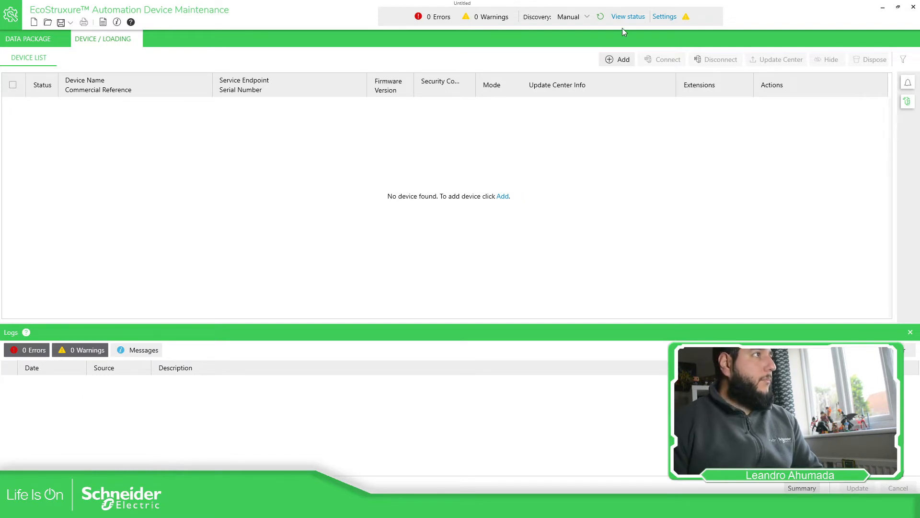
pyautogui.moveTo(890, 149)
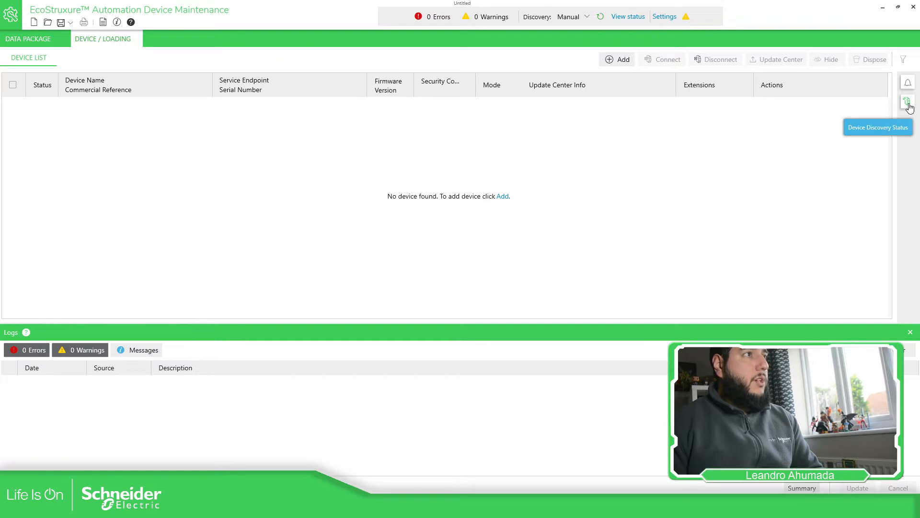
# Start and stop a discovery scan that finds TM251MDESE_PROD0001307 with firmware 22.0.22179.02.
pyautogui.click(906, 102)
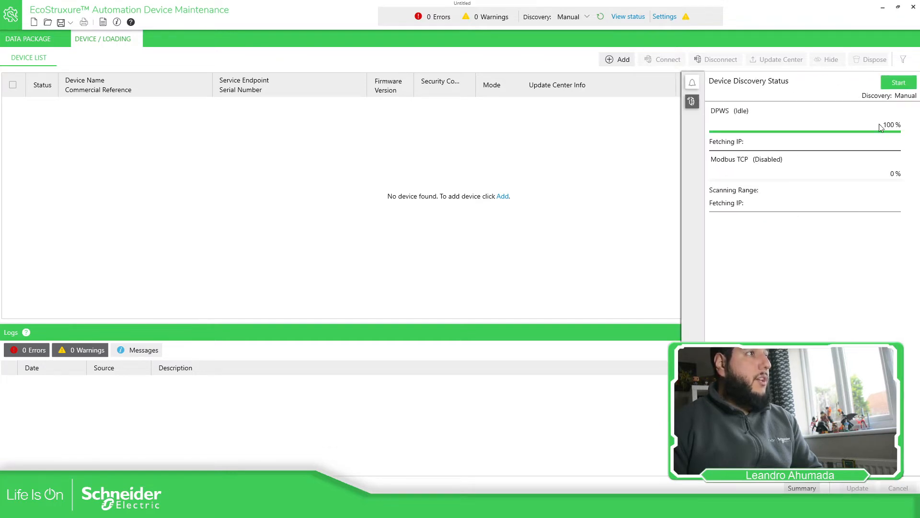
pyautogui.click(898, 82)
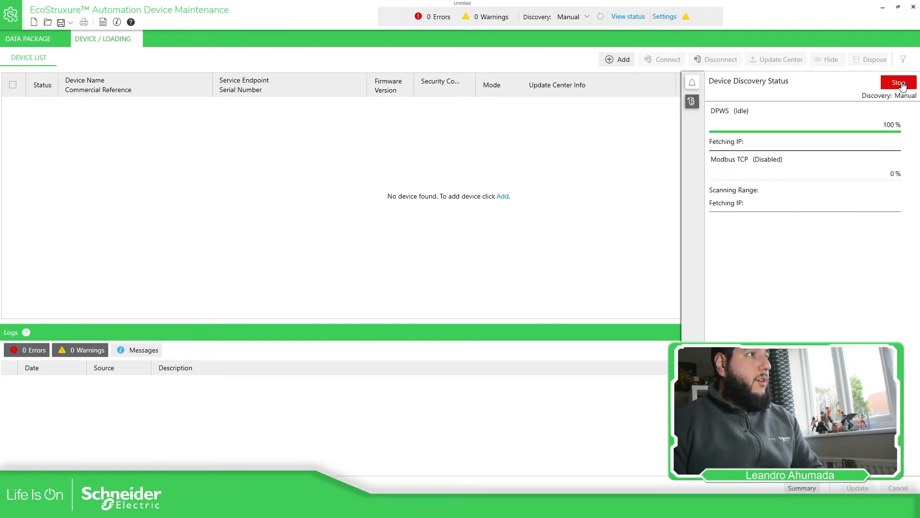
pyautogui.click(898, 82)
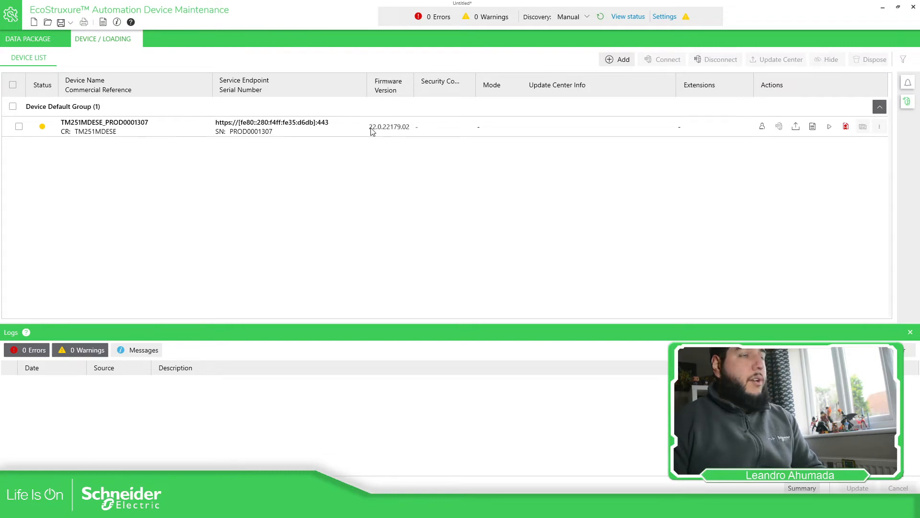
pyautogui.moveTo(347, 126)
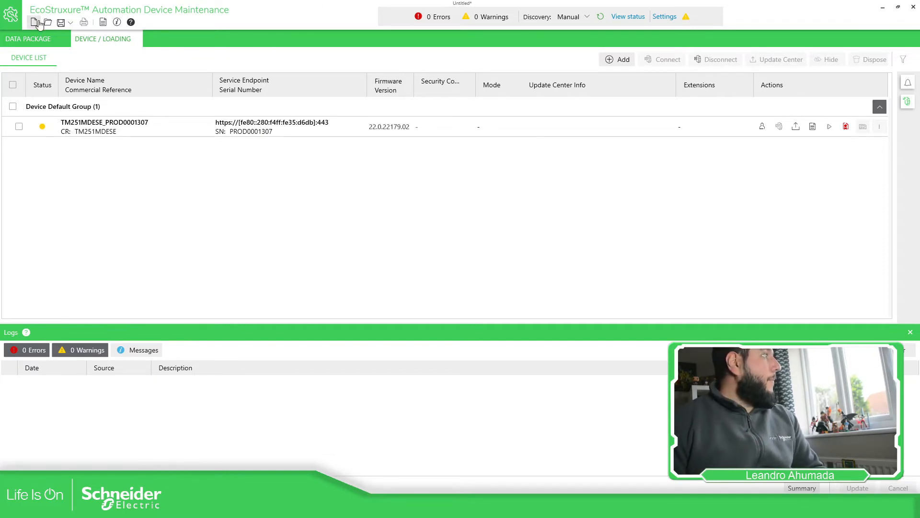
pyautogui.moveTo(34, 23)
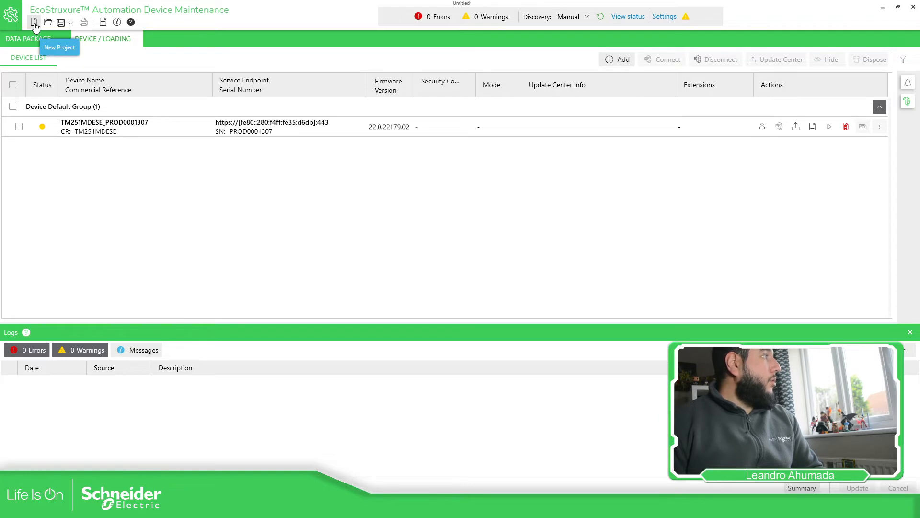
# Create a new untitled project, discarding the unsaved changes.
pyautogui.click(34, 22)
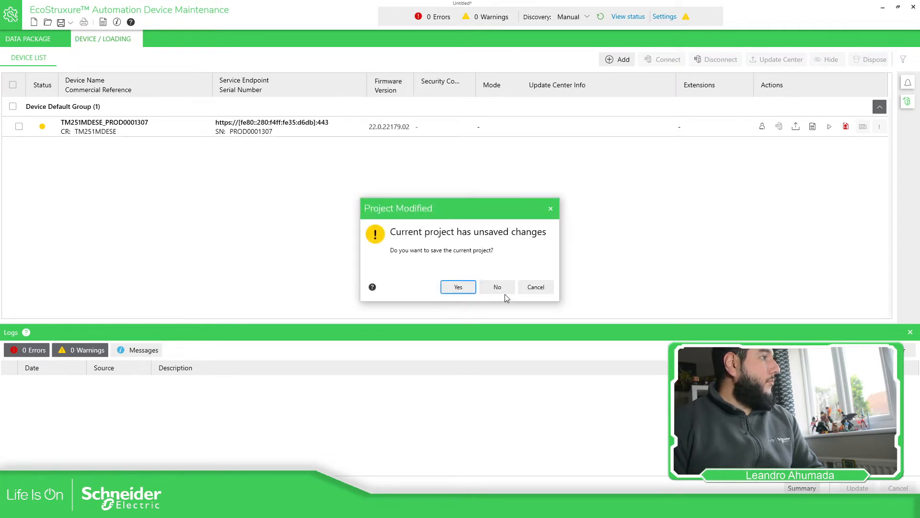
pyautogui.click(497, 287)
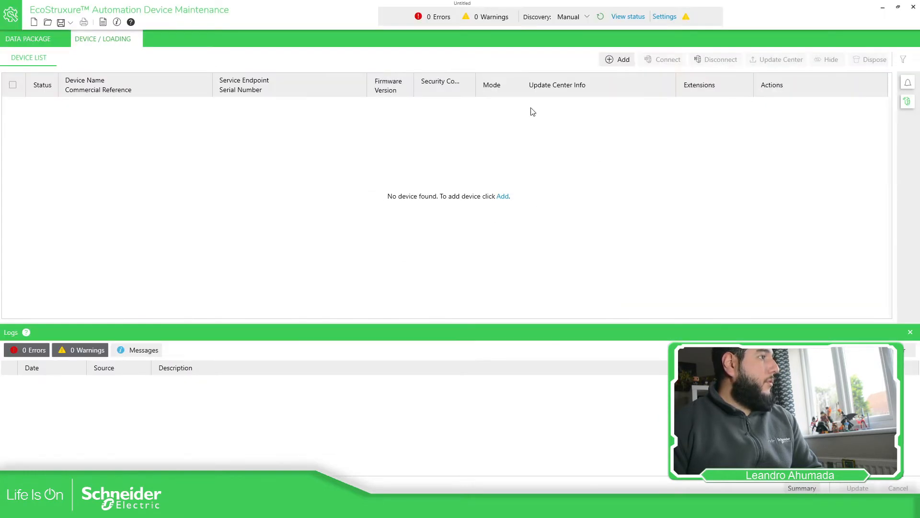
pyautogui.moveTo(625, 174)
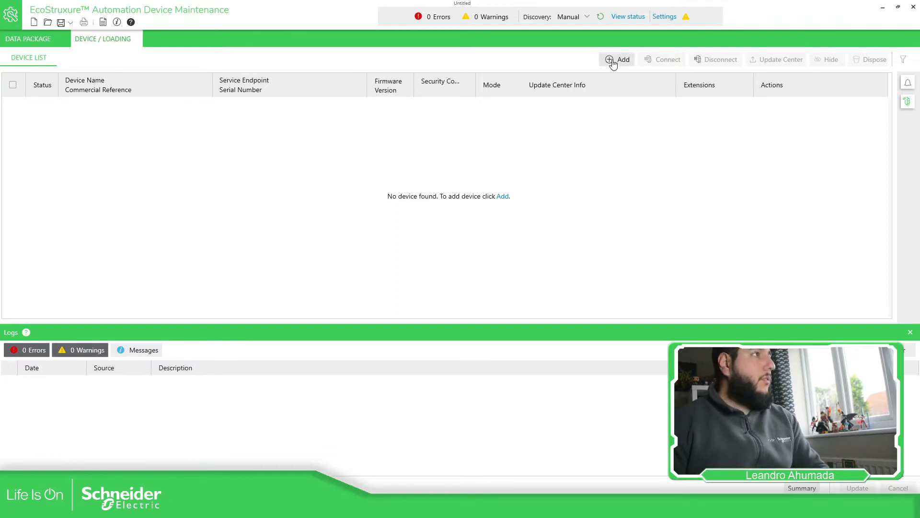
# Add a TM251MDESE manually with HTTP/HTTPS Secure at IP 10.10.214.219.
pyautogui.click(617, 60)
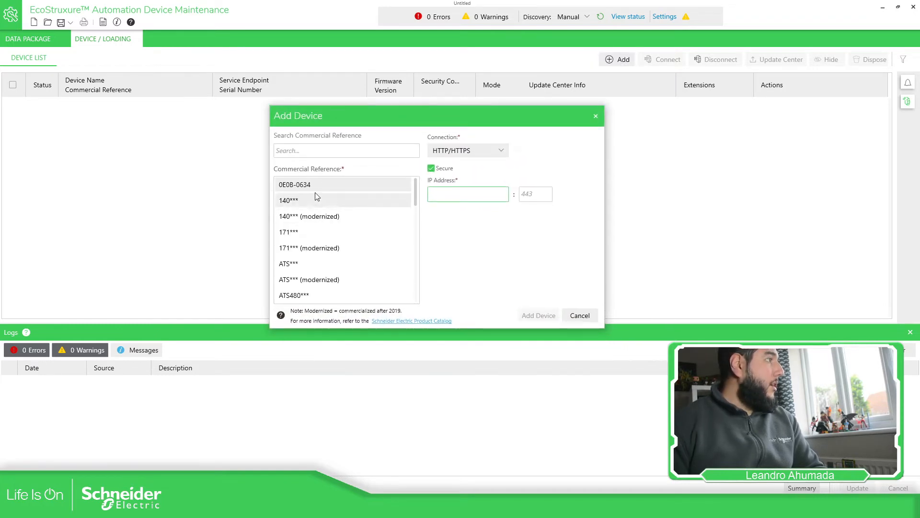
pyautogui.scroll(-3)
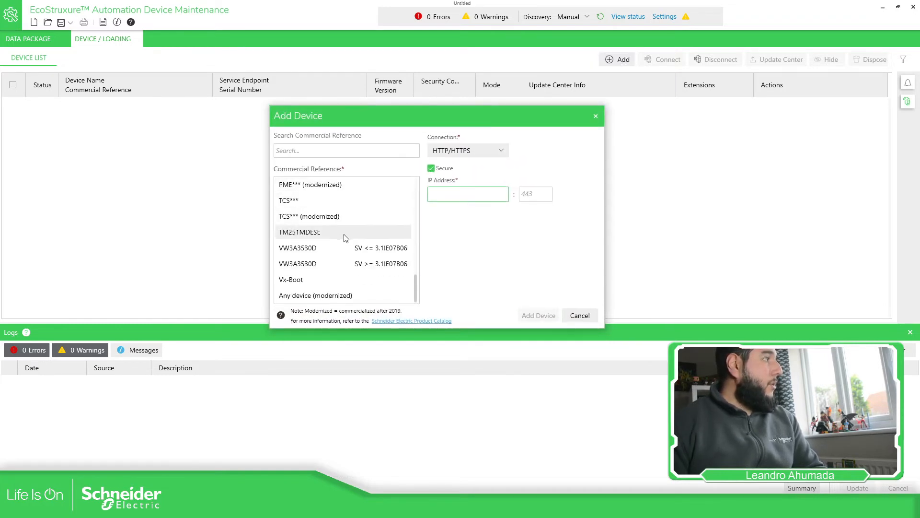
pyautogui.click(313, 232)
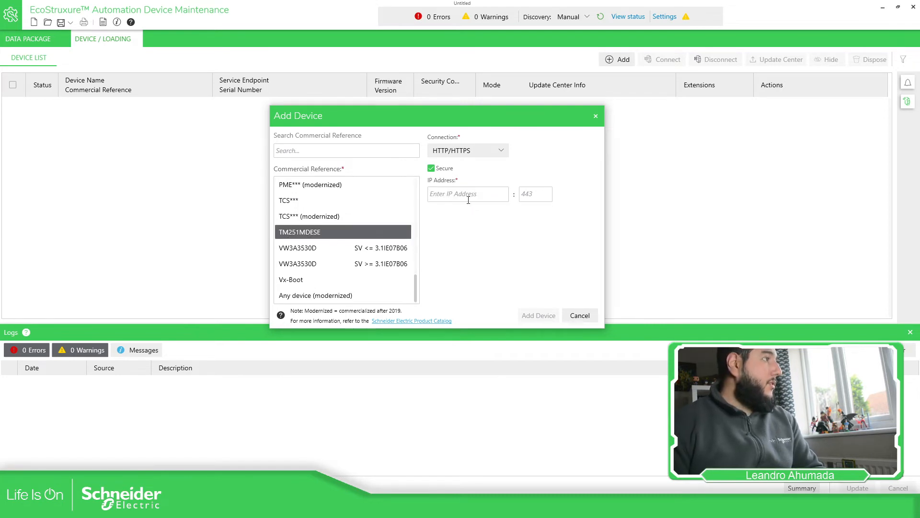
pyautogui.click(468, 193)
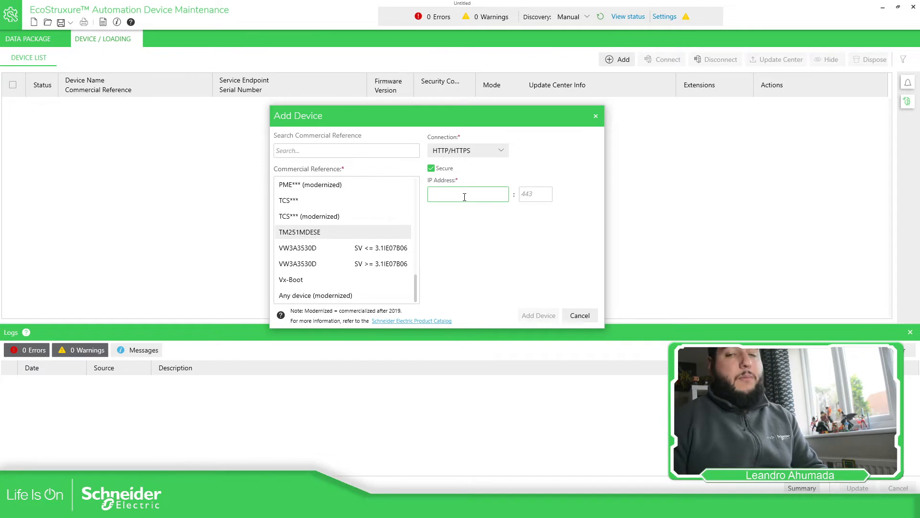
pyautogui.click(467, 193)
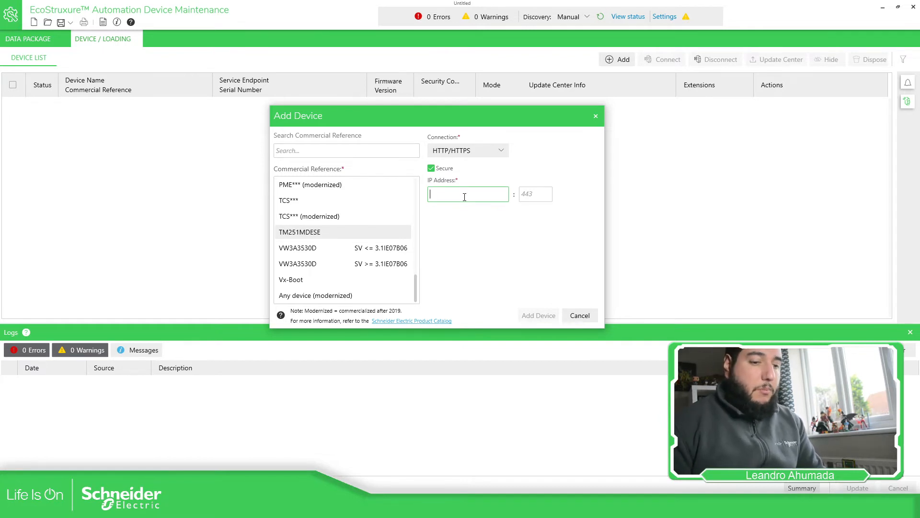
pyautogui.write('10.10.214')
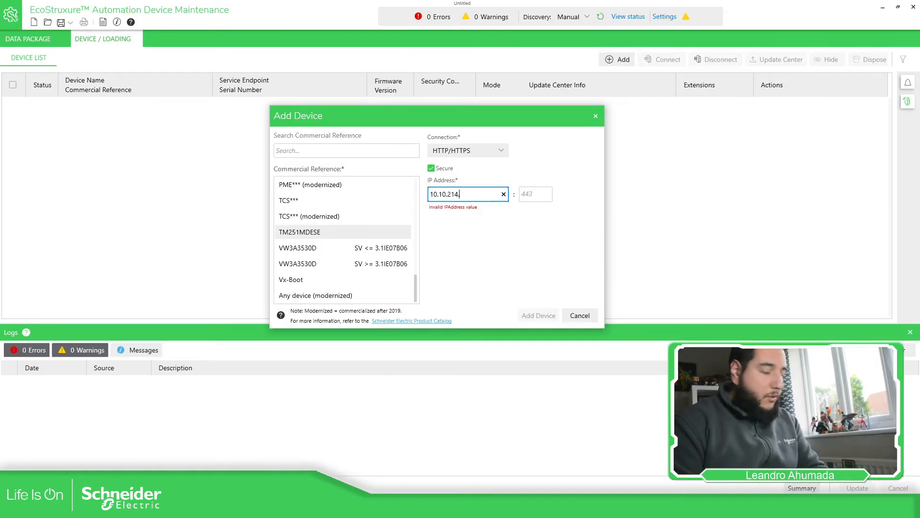
pyautogui.write('219')
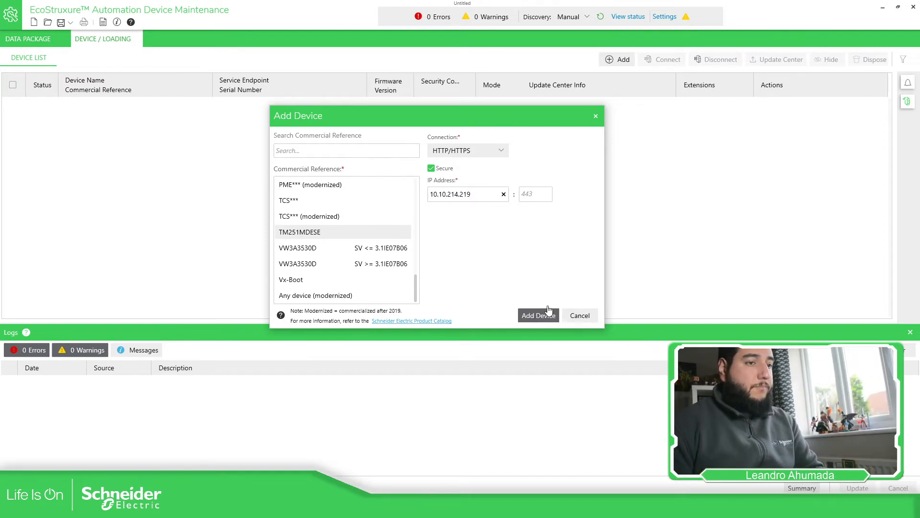
pyautogui.click(539, 316)
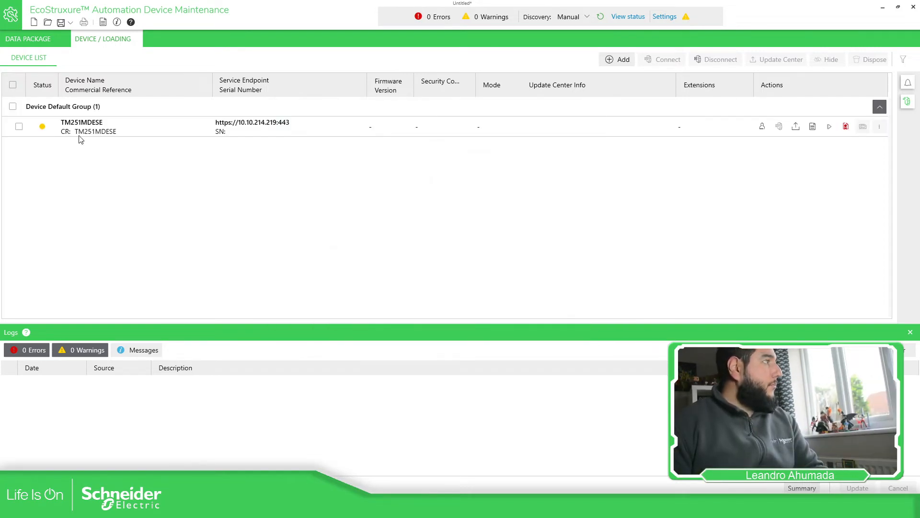
pyautogui.moveTo(42, 128)
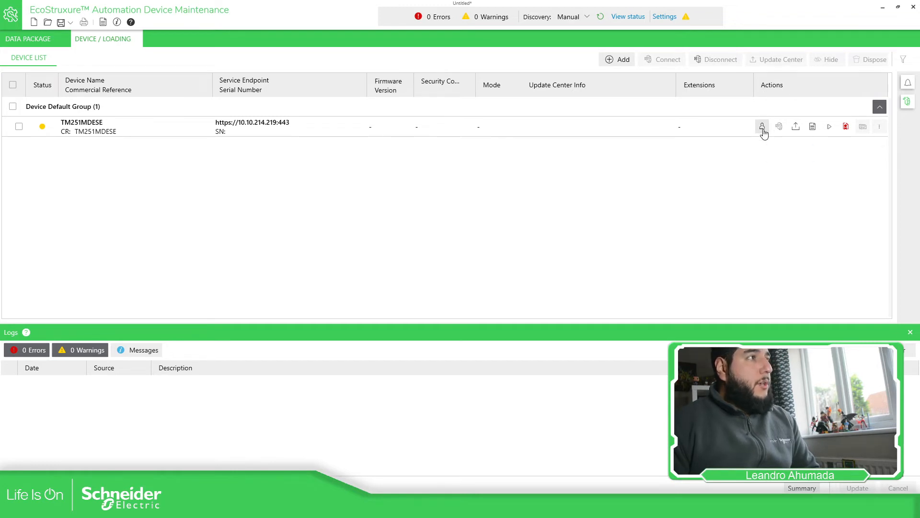
pyautogui.moveTo(863, 127)
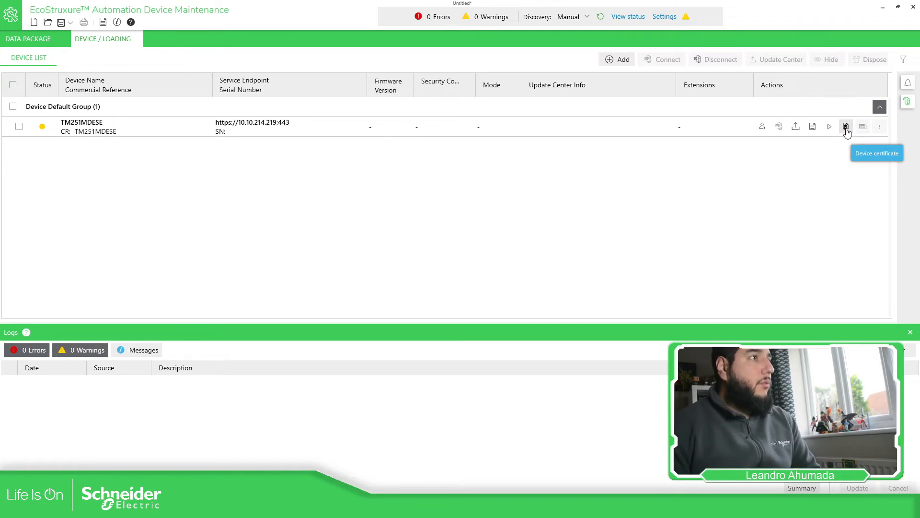
# Trust the controller's certificate issued to TM251MDESE_PROD0001307.
pyautogui.click(846, 127)
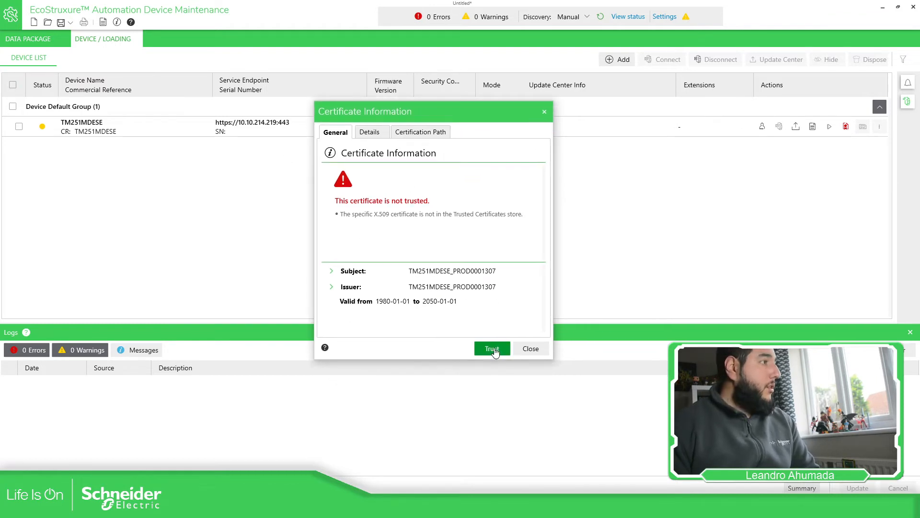
pyautogui.click(492, 349)
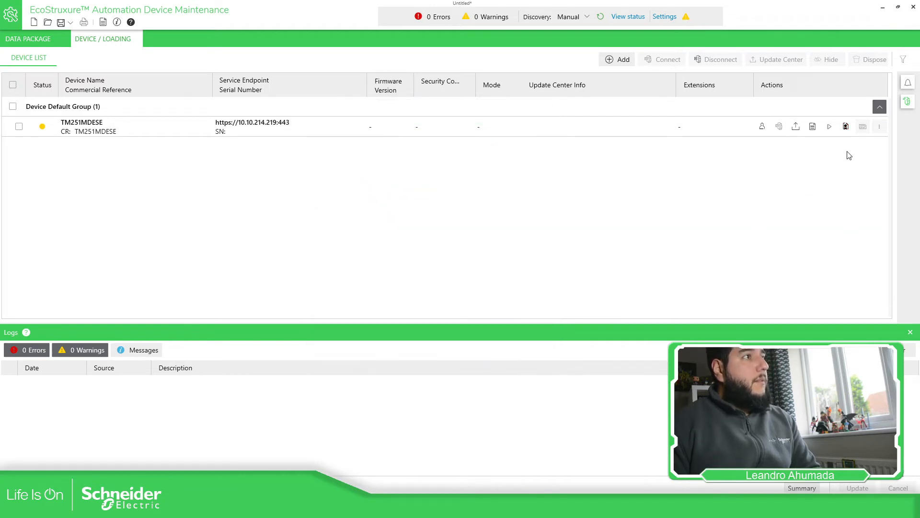
pyautogui.moveTo(845, 127)
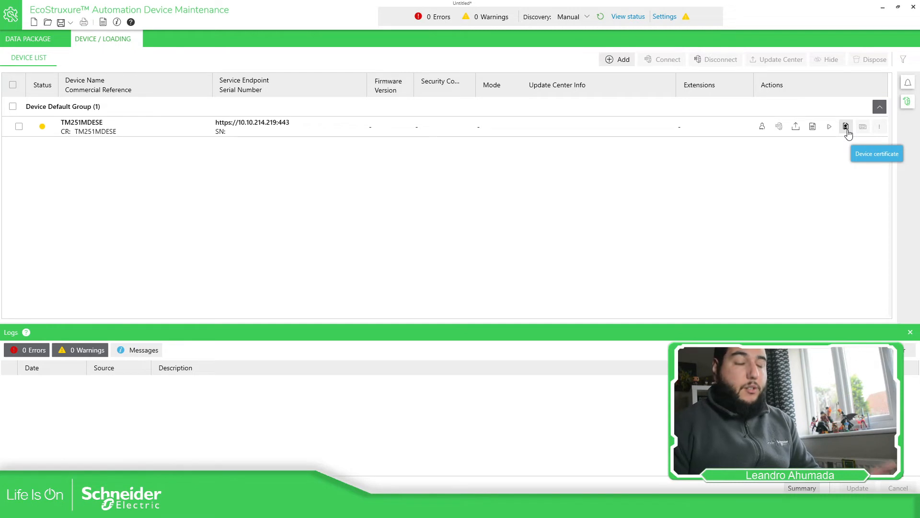
pyautogui.moveTo(813, 127)
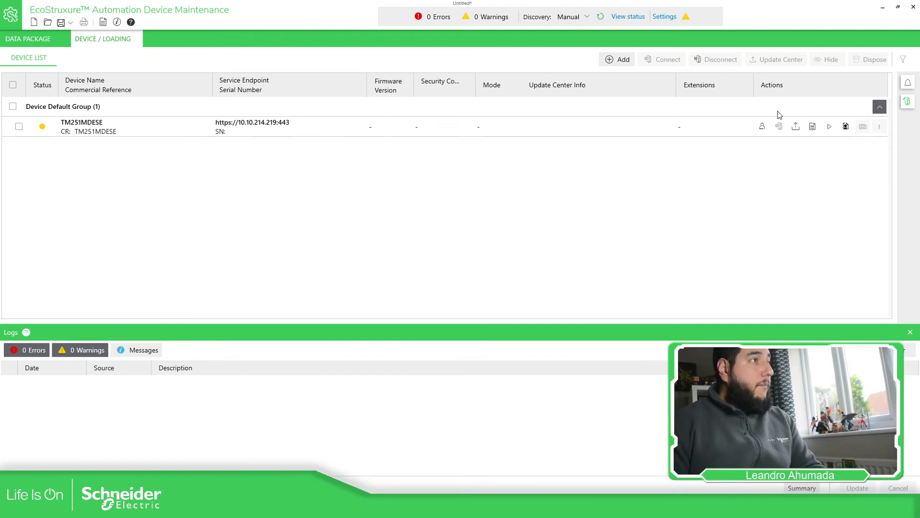
# Save user name Installer with its password for TM251MDESE and connect.
pyautogui.click(761, 126)
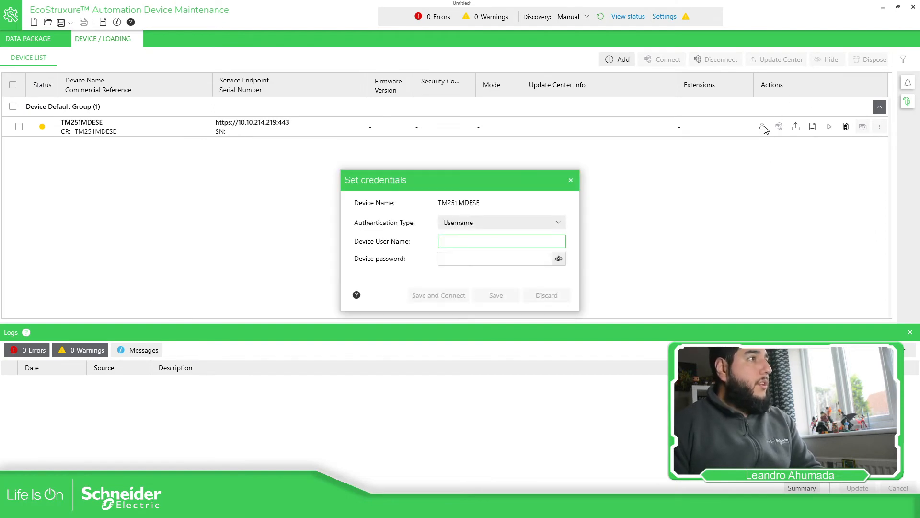
pyautogui.click(500, 241)
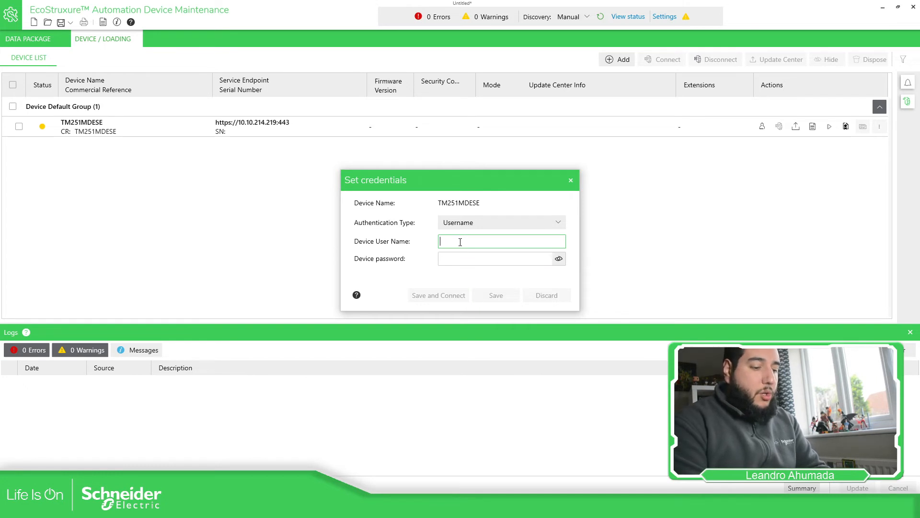
pyautogui.write('Installer')
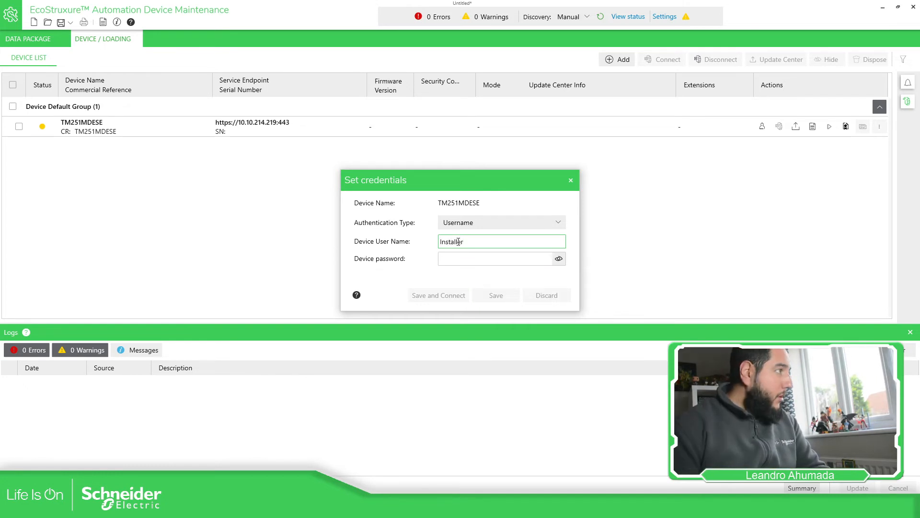
pyautogui.click(496, 258)
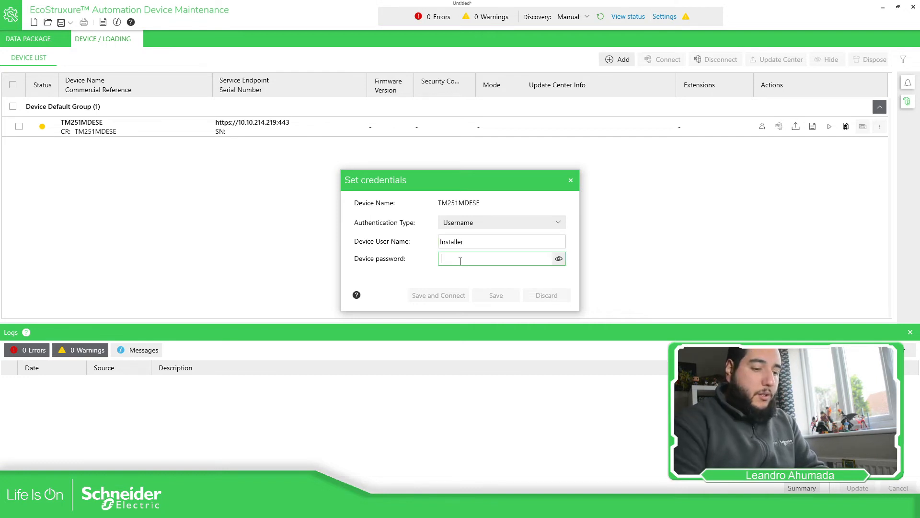
pyautogui.write('•••••')
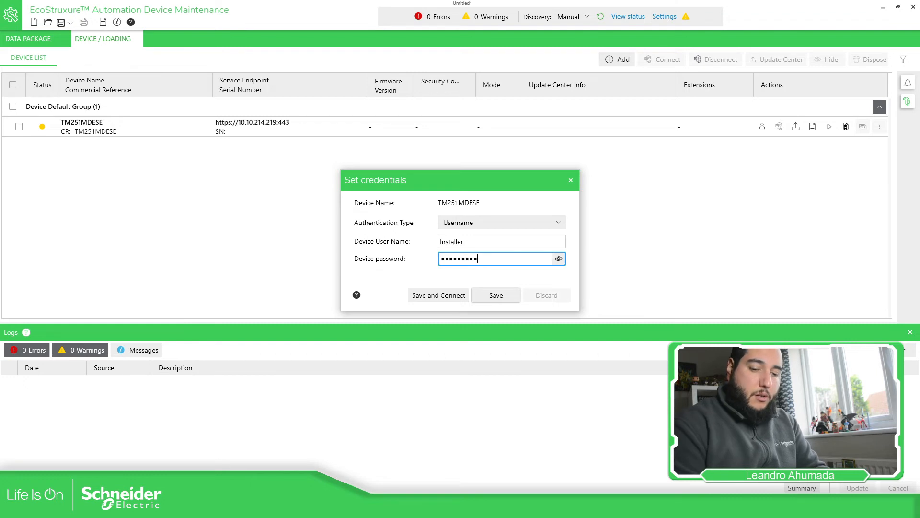
pyautogui.click(558, 259)
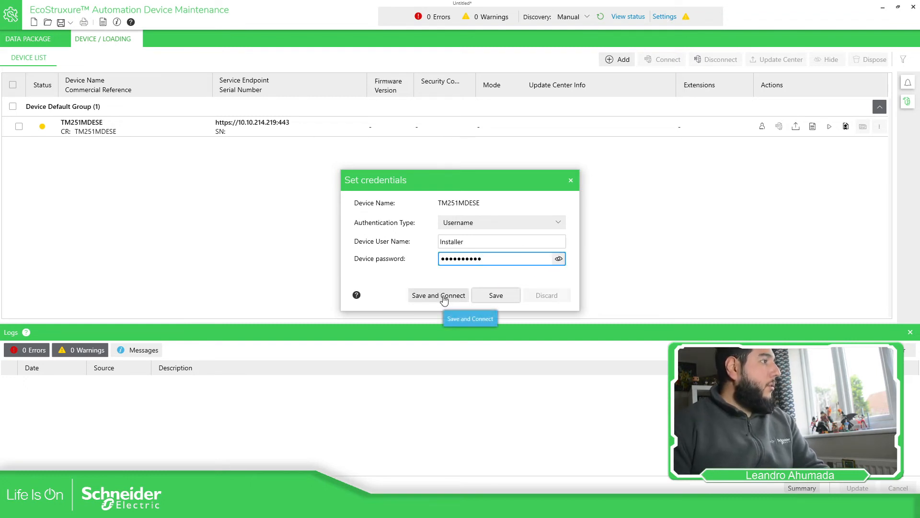
pyautogui.click(438, 295)
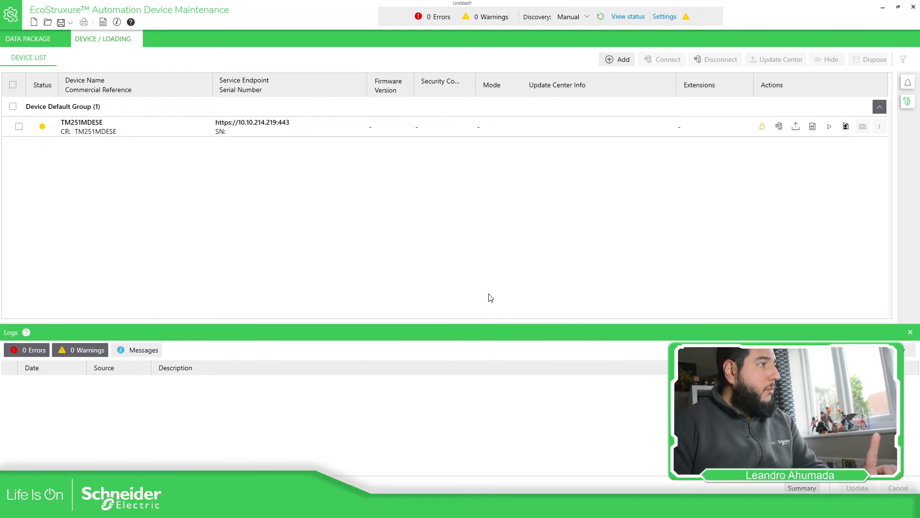
pyautogui.moveTo(762, 127)
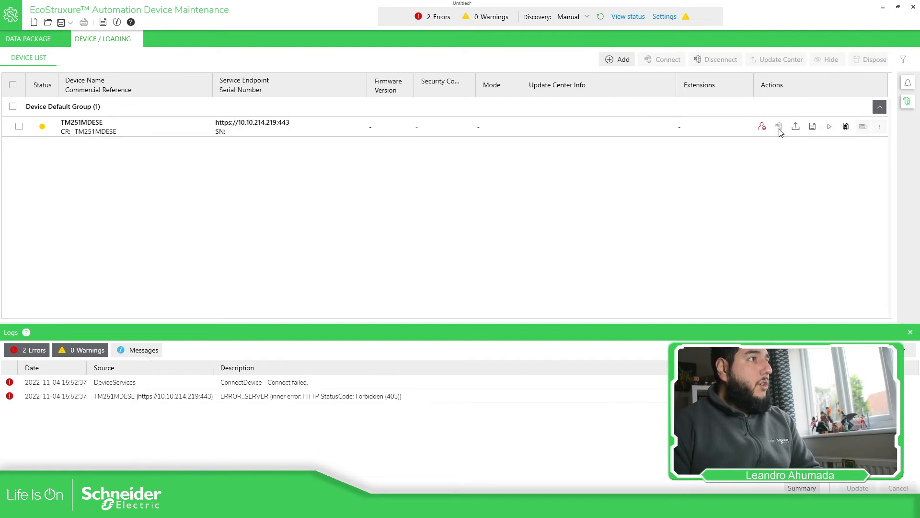
pyautogui.moveTo(762, 127)
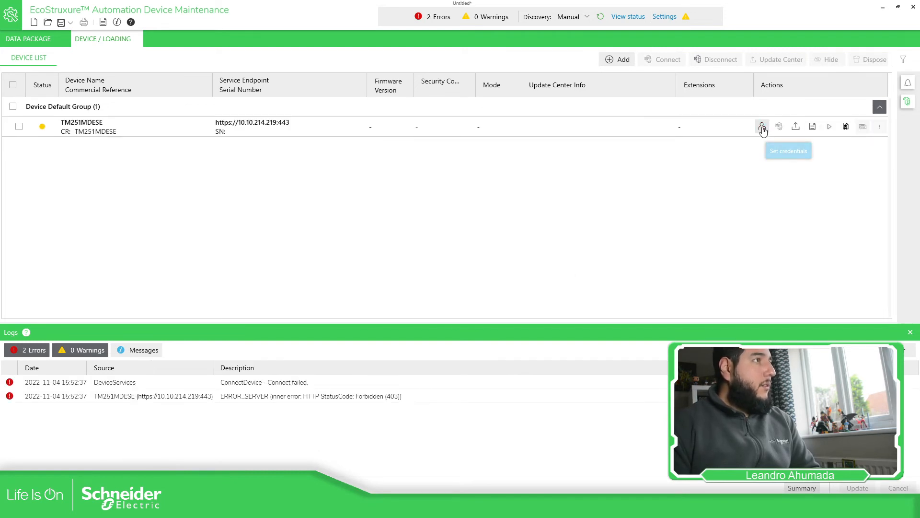
pyautogui.moveTo(790, 149)
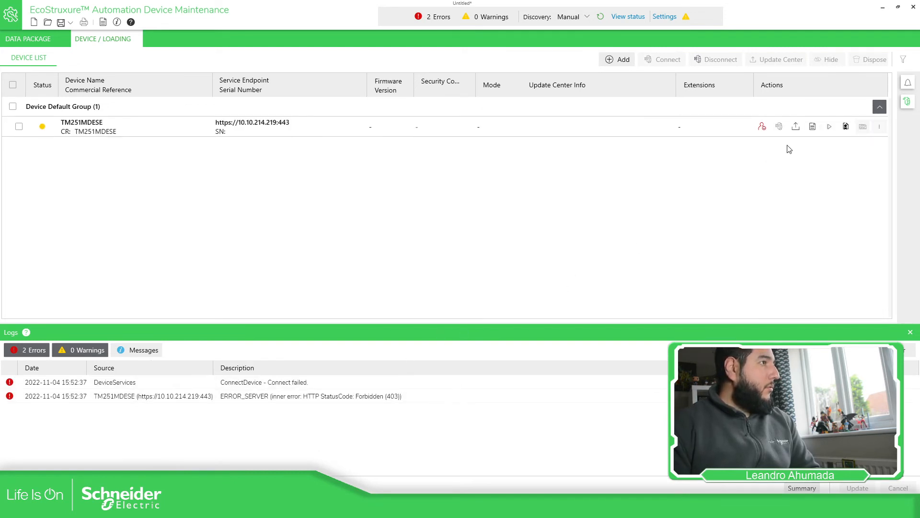
pyautogui.moveTo(762, 127)
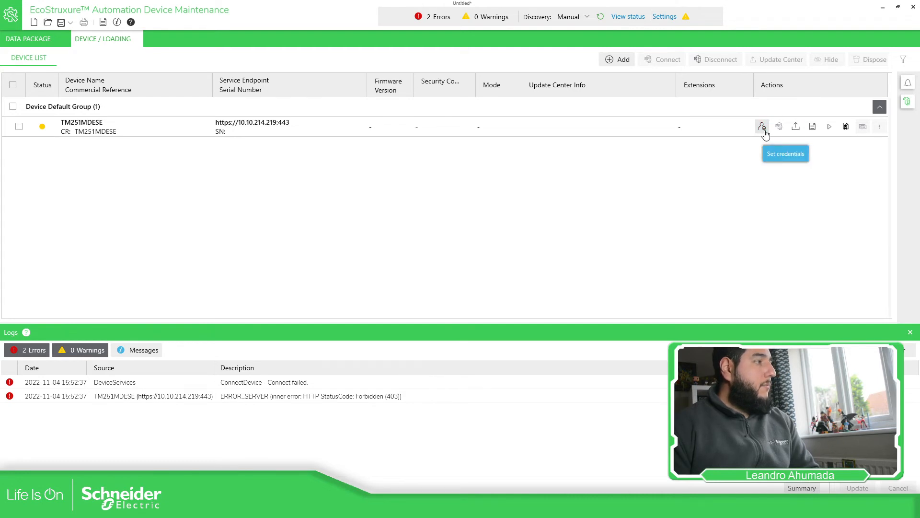
# Append 'jksdjskjds' to the TM251MDESE user name and save, producing Forbidden (403) errors.
pyautogui.click(762, 126)
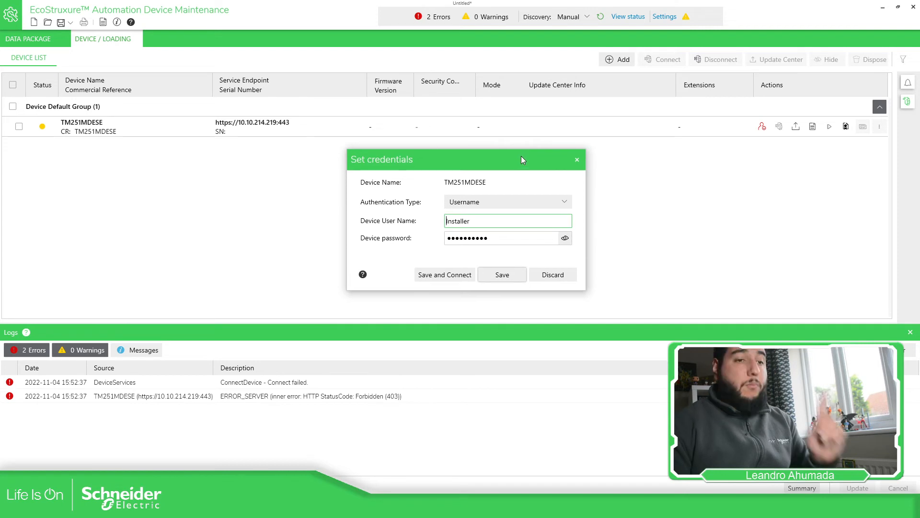
pyautogui.doubleClick(459, 221)
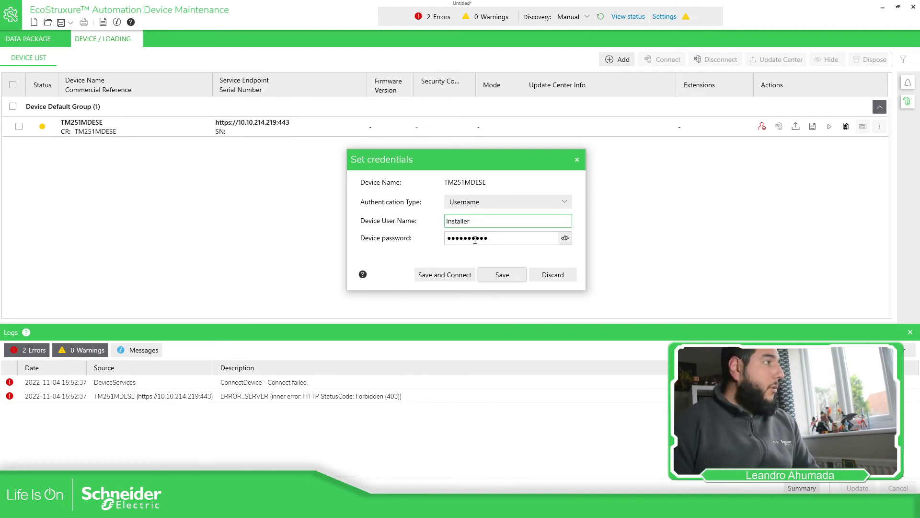
pyautogui.click(482, 220)
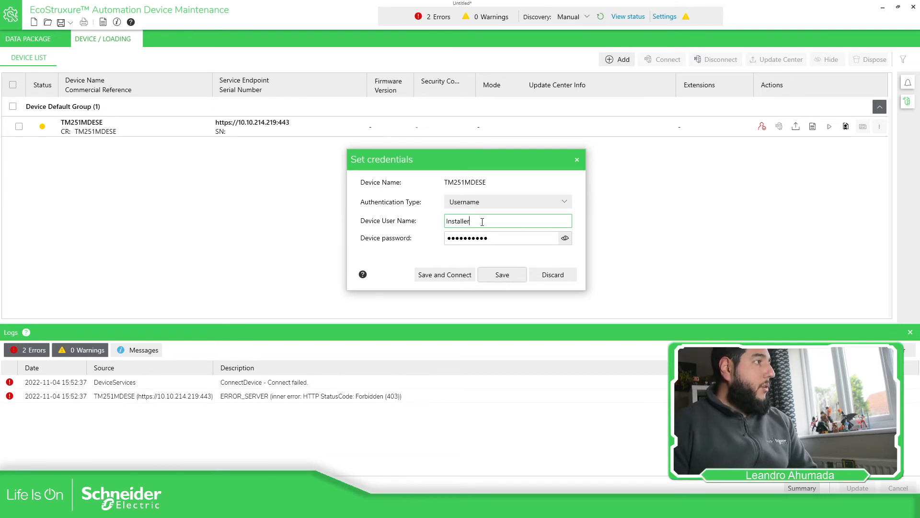
pyautogui.write('jksdjskjds')
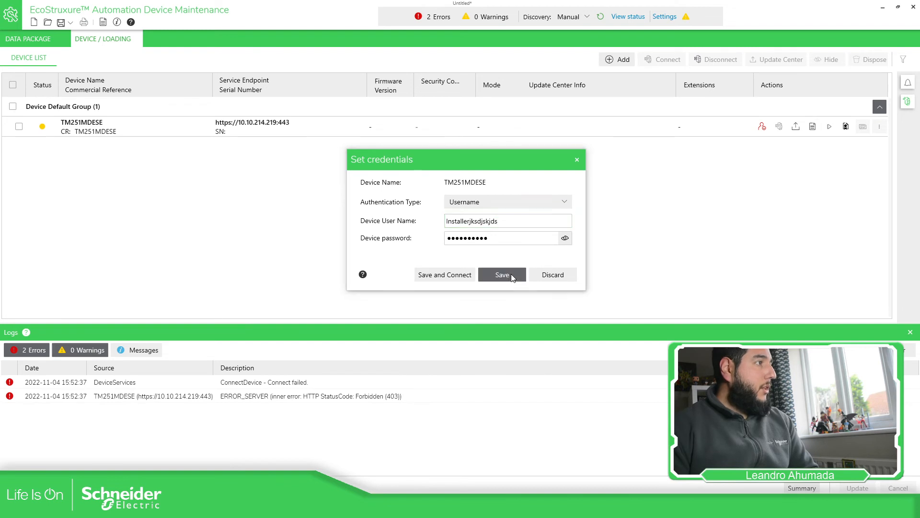
pyautogui.click(503, 275)
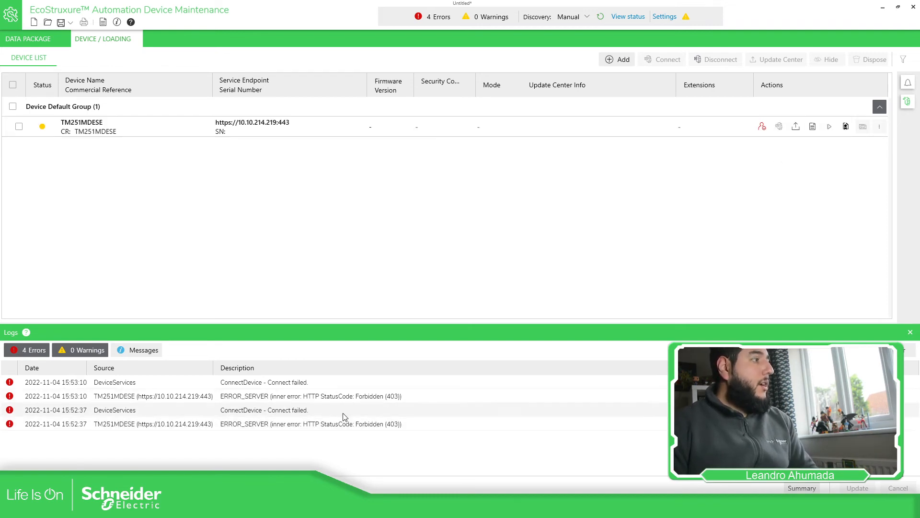
# Retype the user name as lowercase 'installer', keep the password, and save the credentials.
pyautogui.click(763, 126)
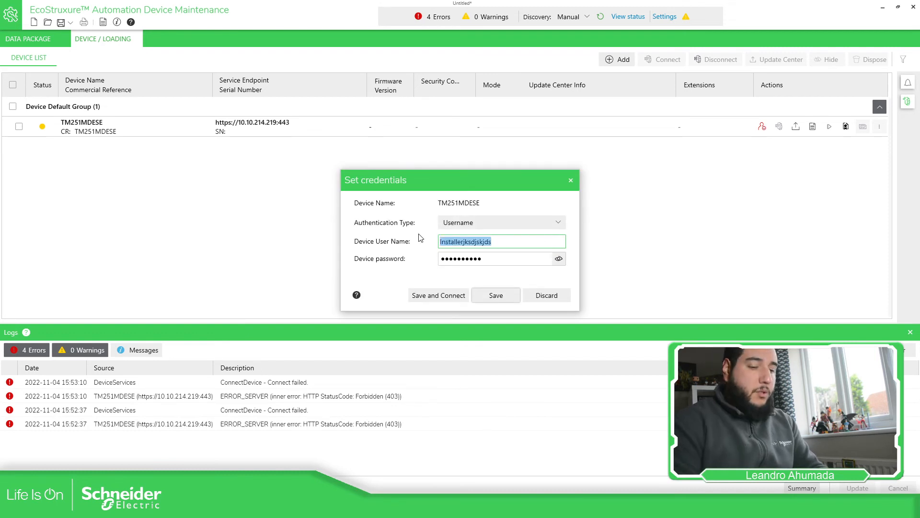
pyautogui.write('instal')
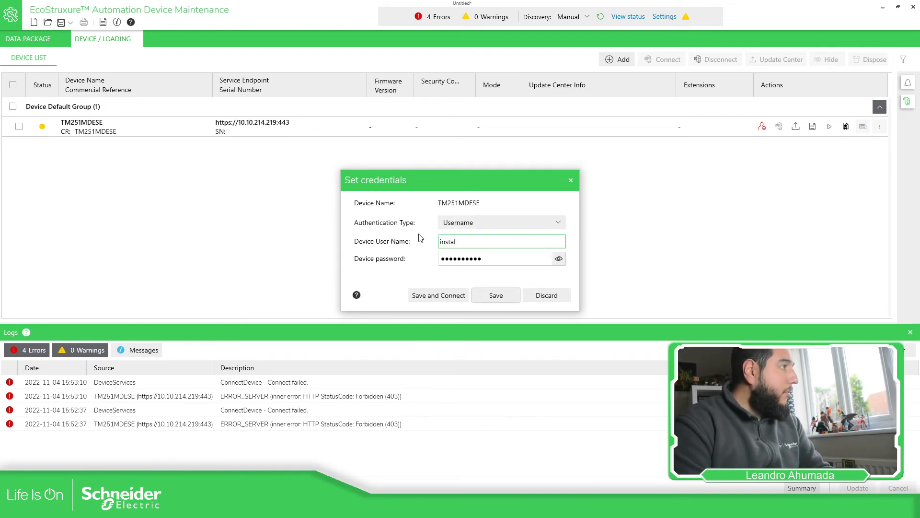
pyautogui.write('ler')
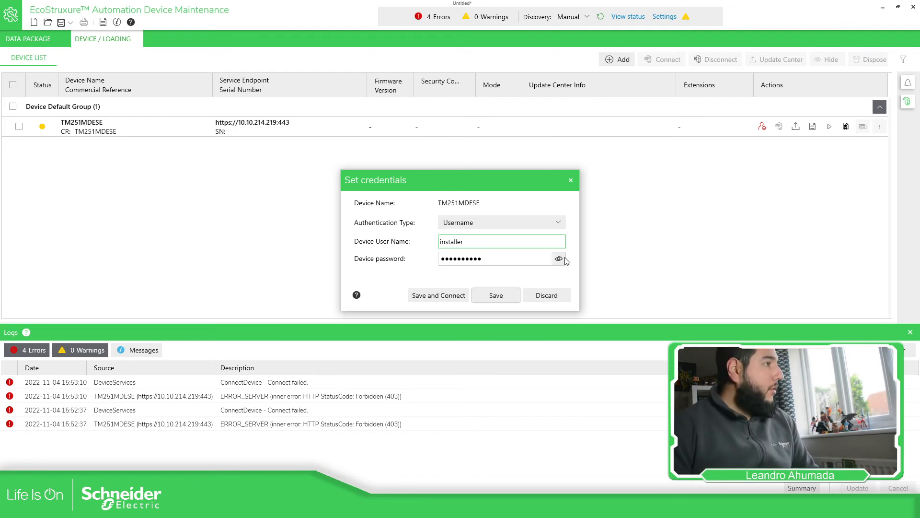
pyautogui.click(557, 259)
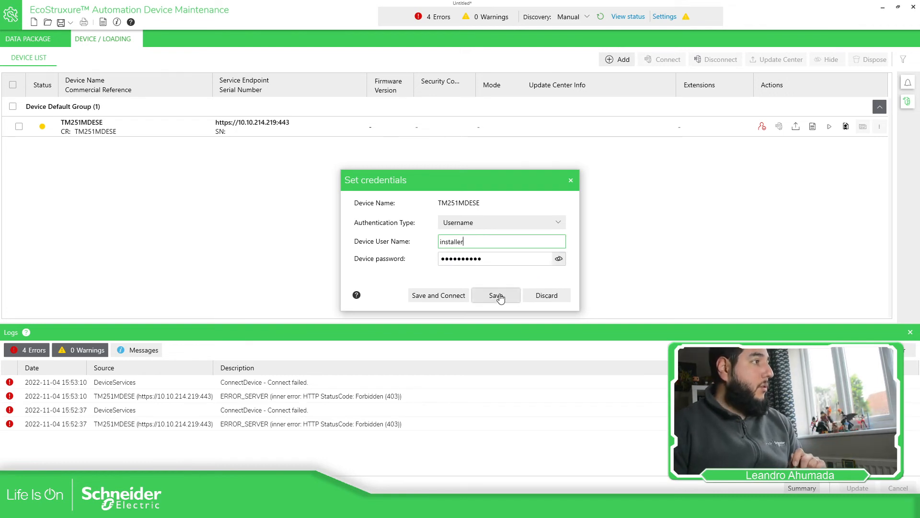
pyautogui.click(497, 295)
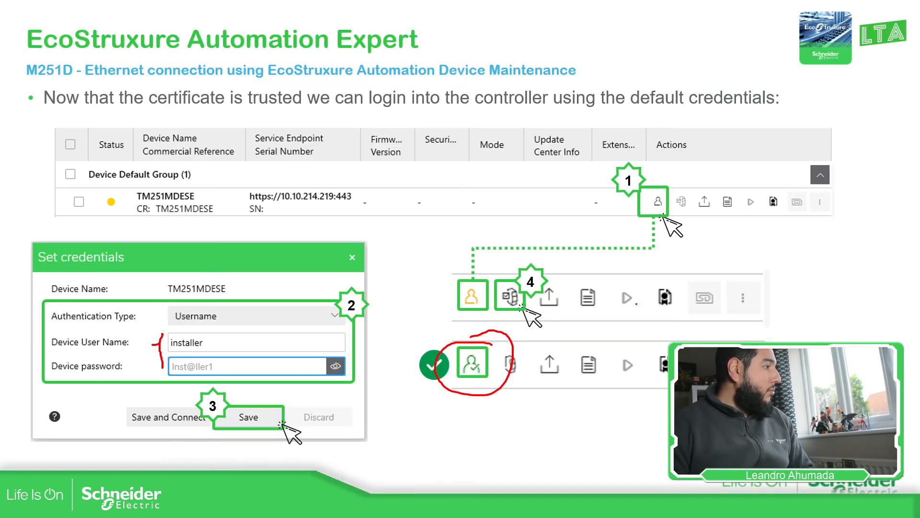
# Advance through the ERROR_SERVER question slide to the Practice slide listing the exercise steps.
pyautogui.press('Right')
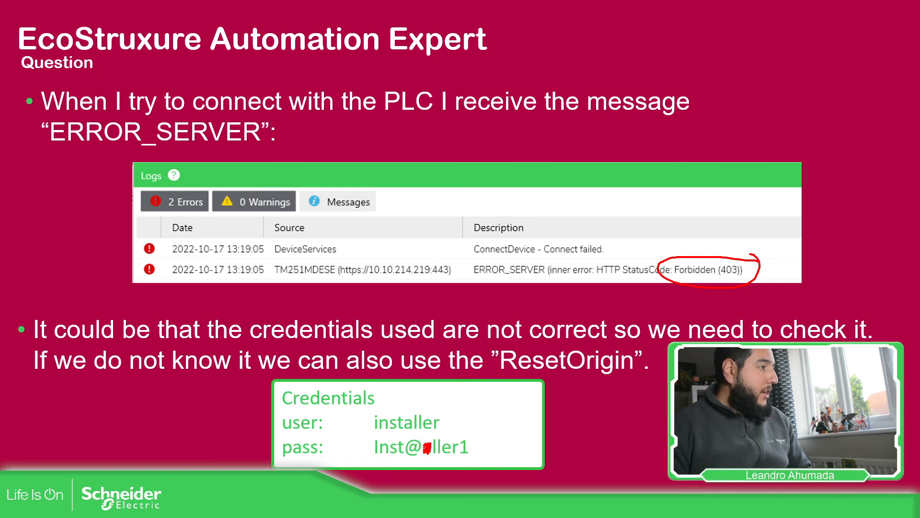
pyautogui.press('Right')
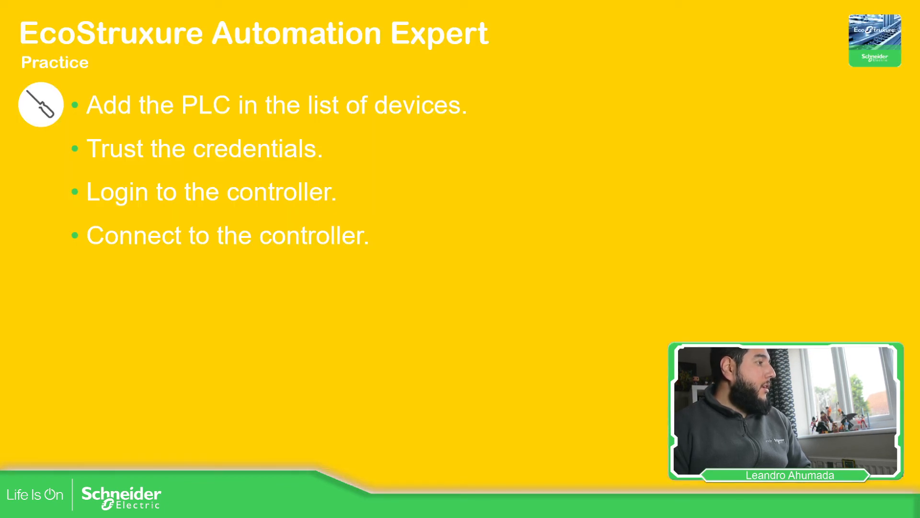